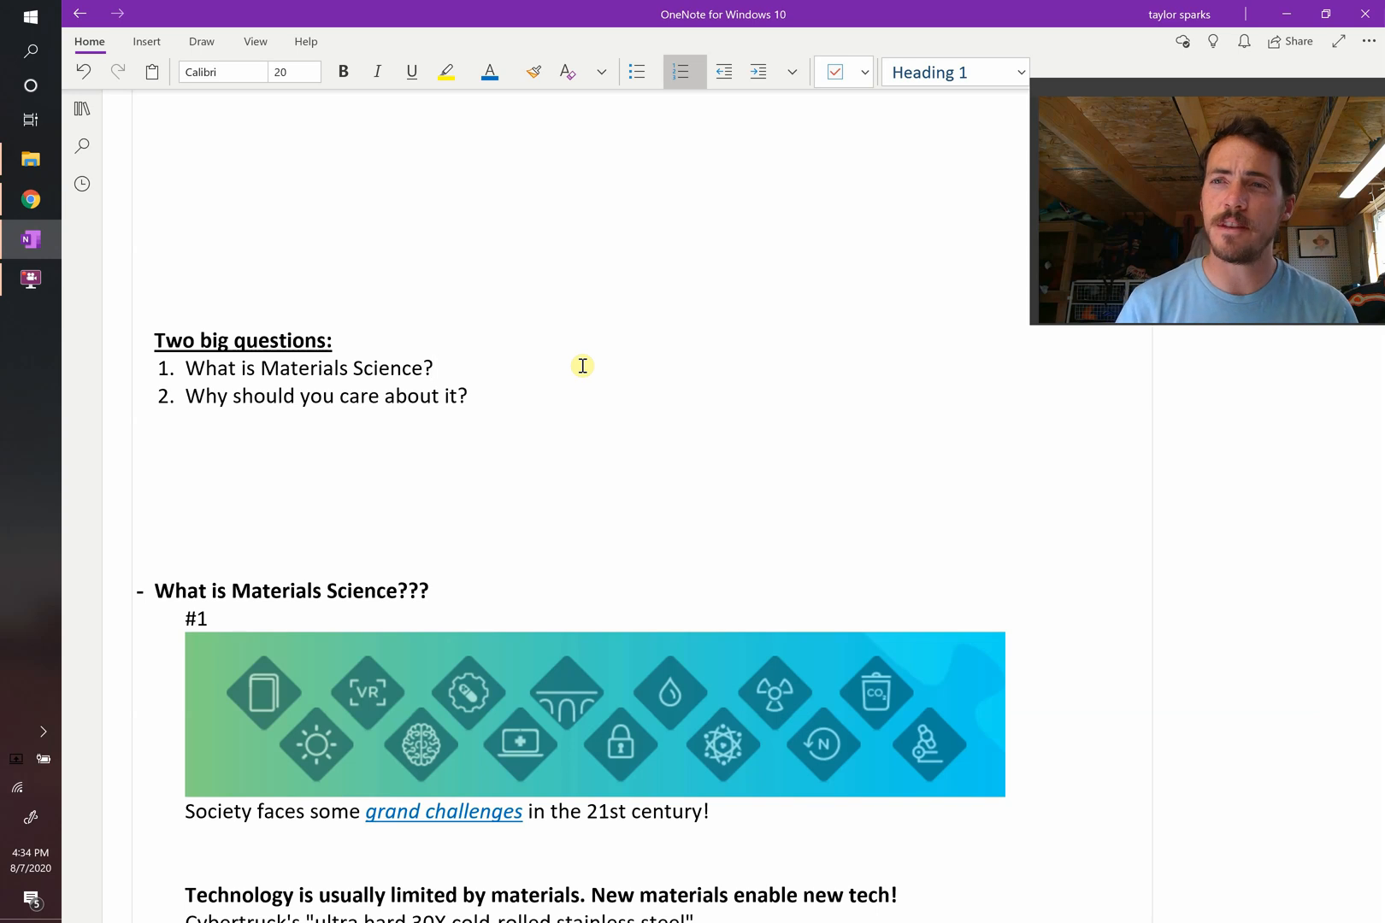
Review the 14 NAE Grand Challenges in Chrome, then return to the OneNote lecture page.
{"action": "left_click", "coordinate": [435, 368]}
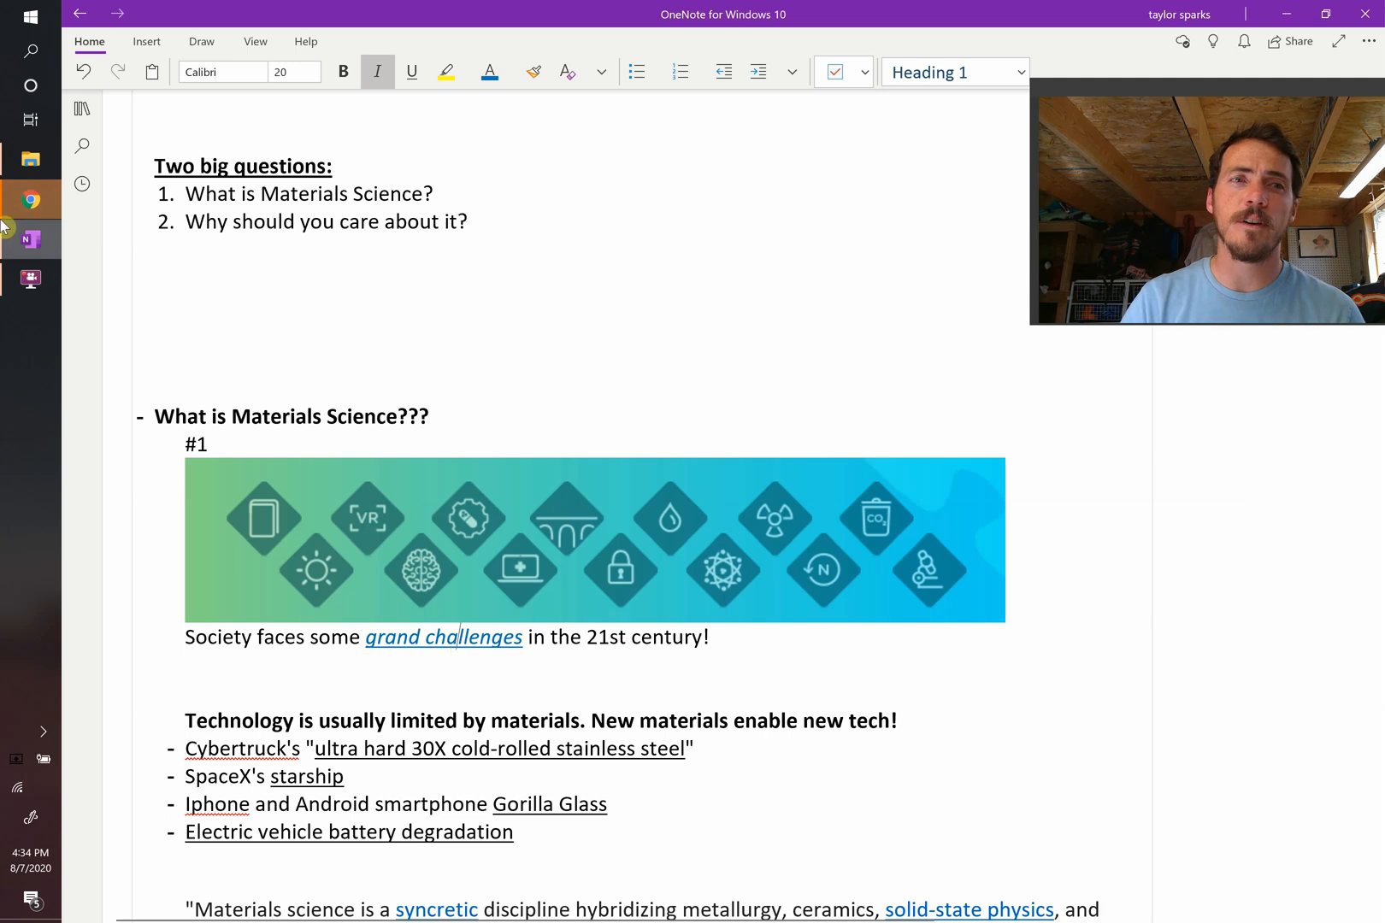
{"action": "left_click", "coordinate": [30, 200]}
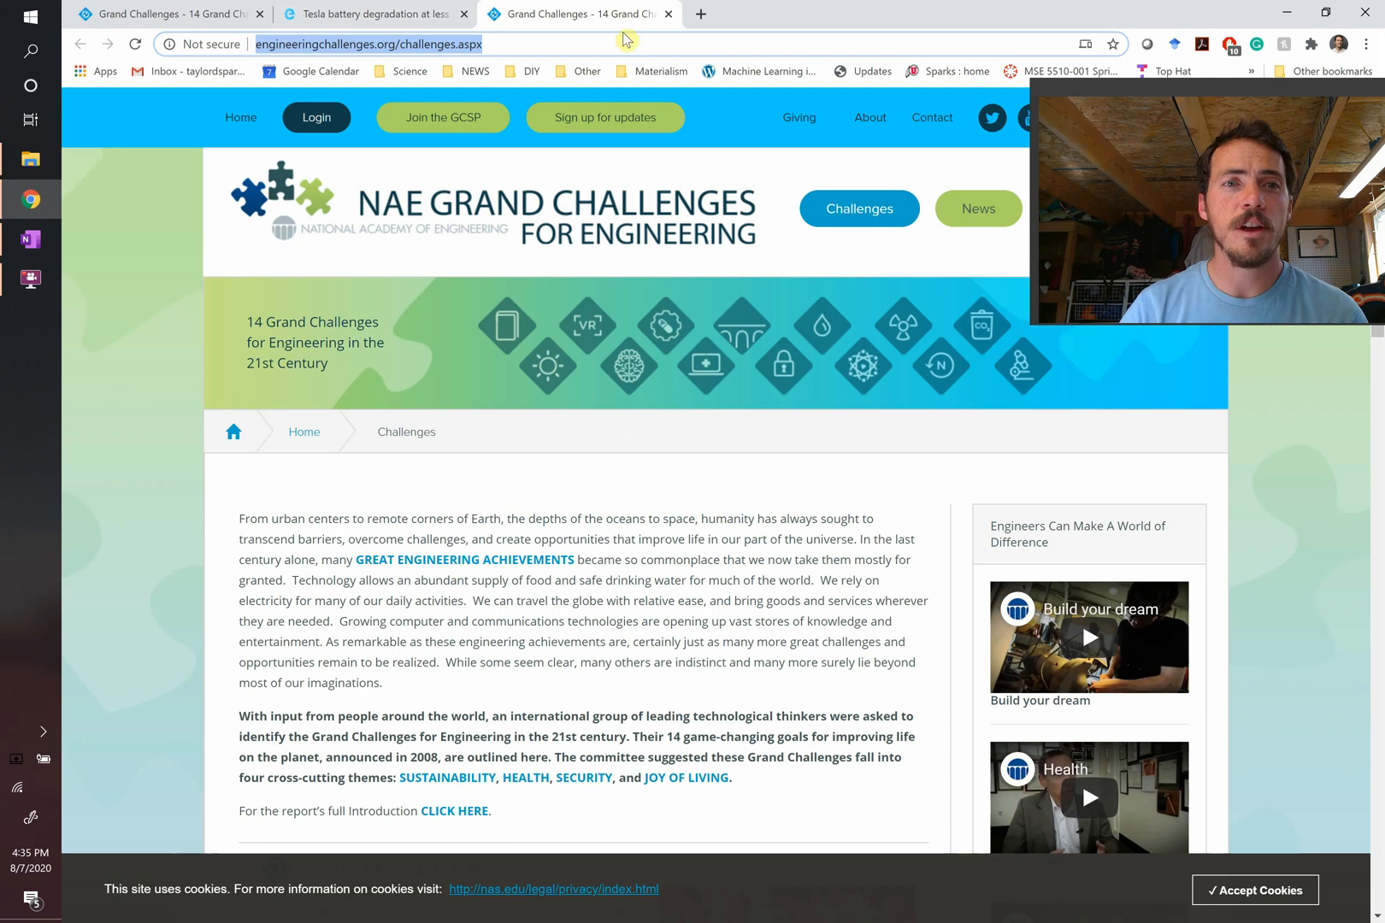
{"action": "mouse_move", "coordinate": [507, 328]}
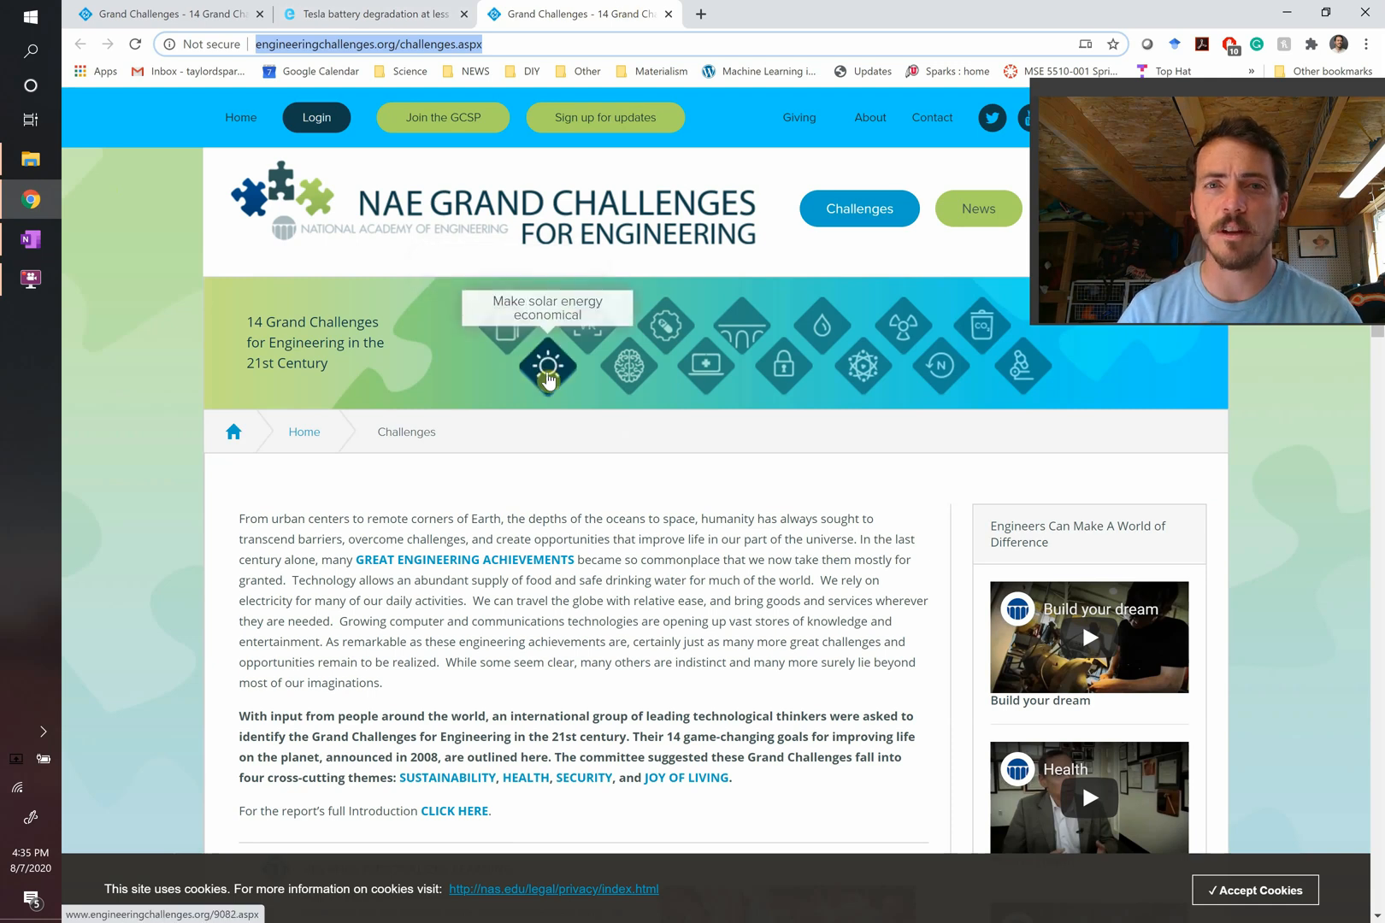
{"action": "mouse_move", "coordinate": [627, 364]}
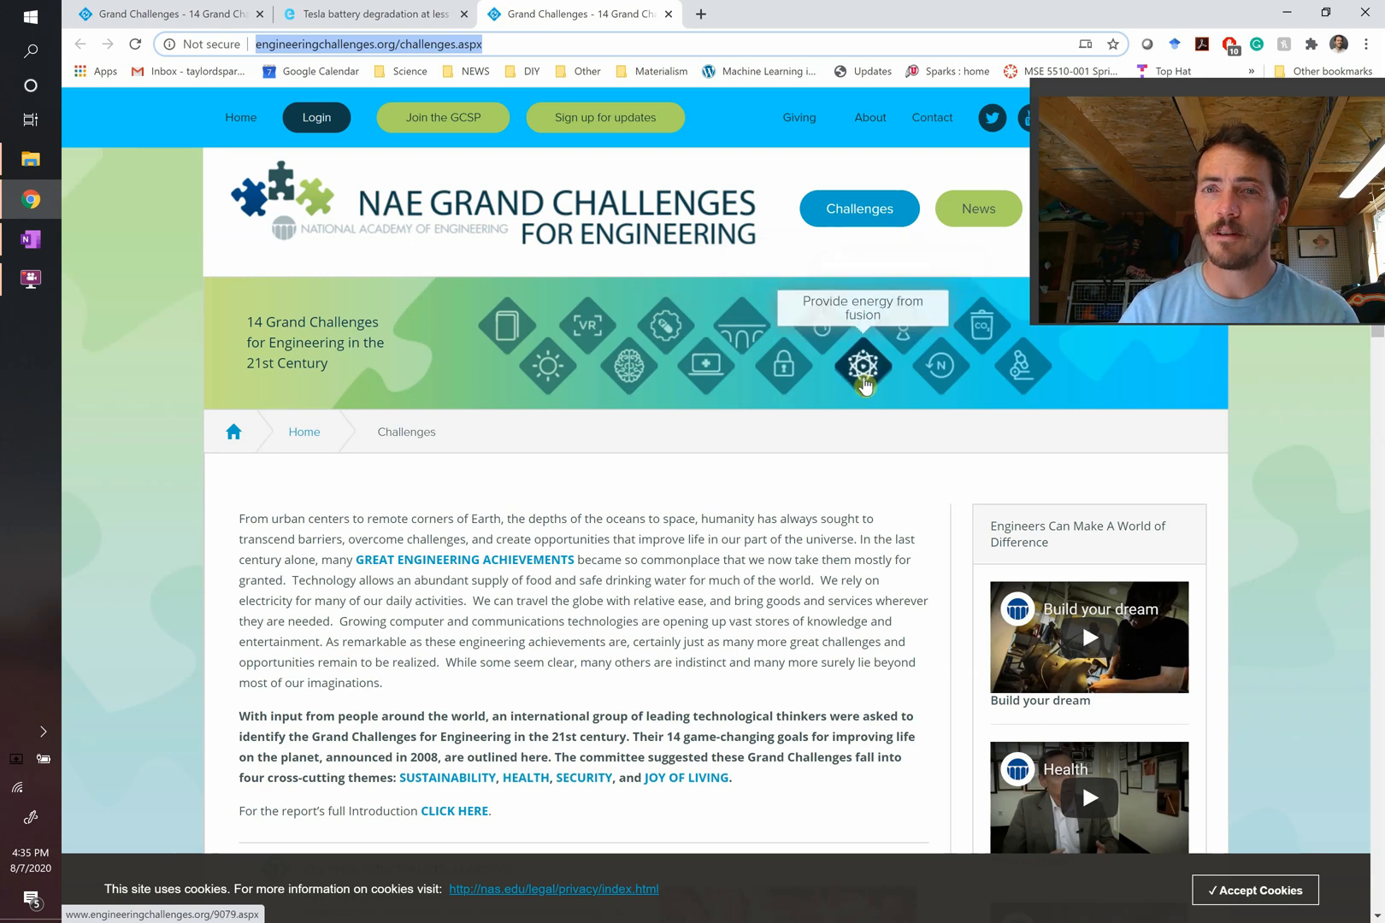
{"action": "mouse_move", "coordinate": [938, 368]}
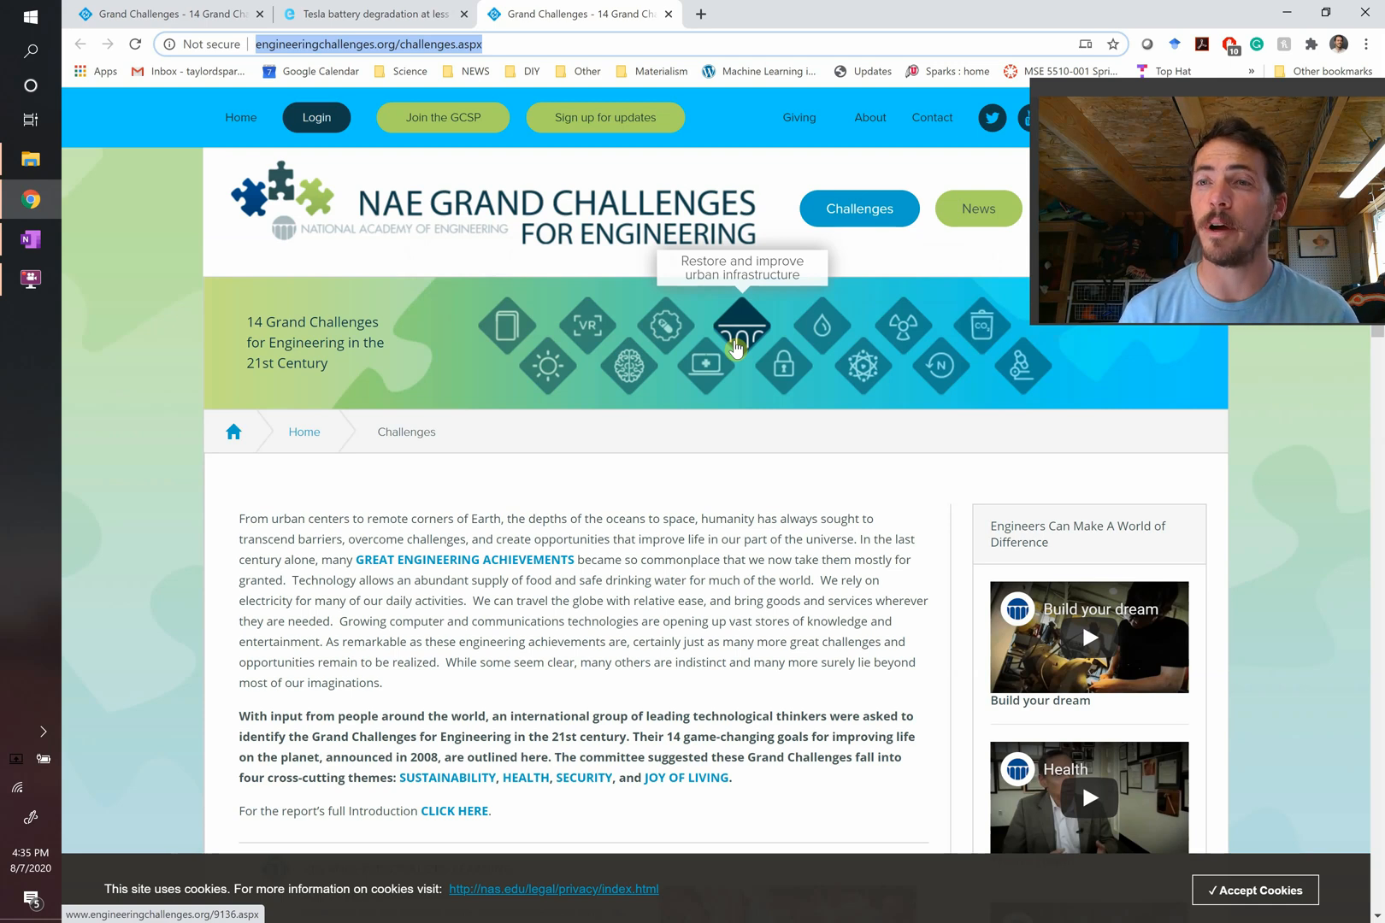
{"action": "key", "text": "alt+tab"}
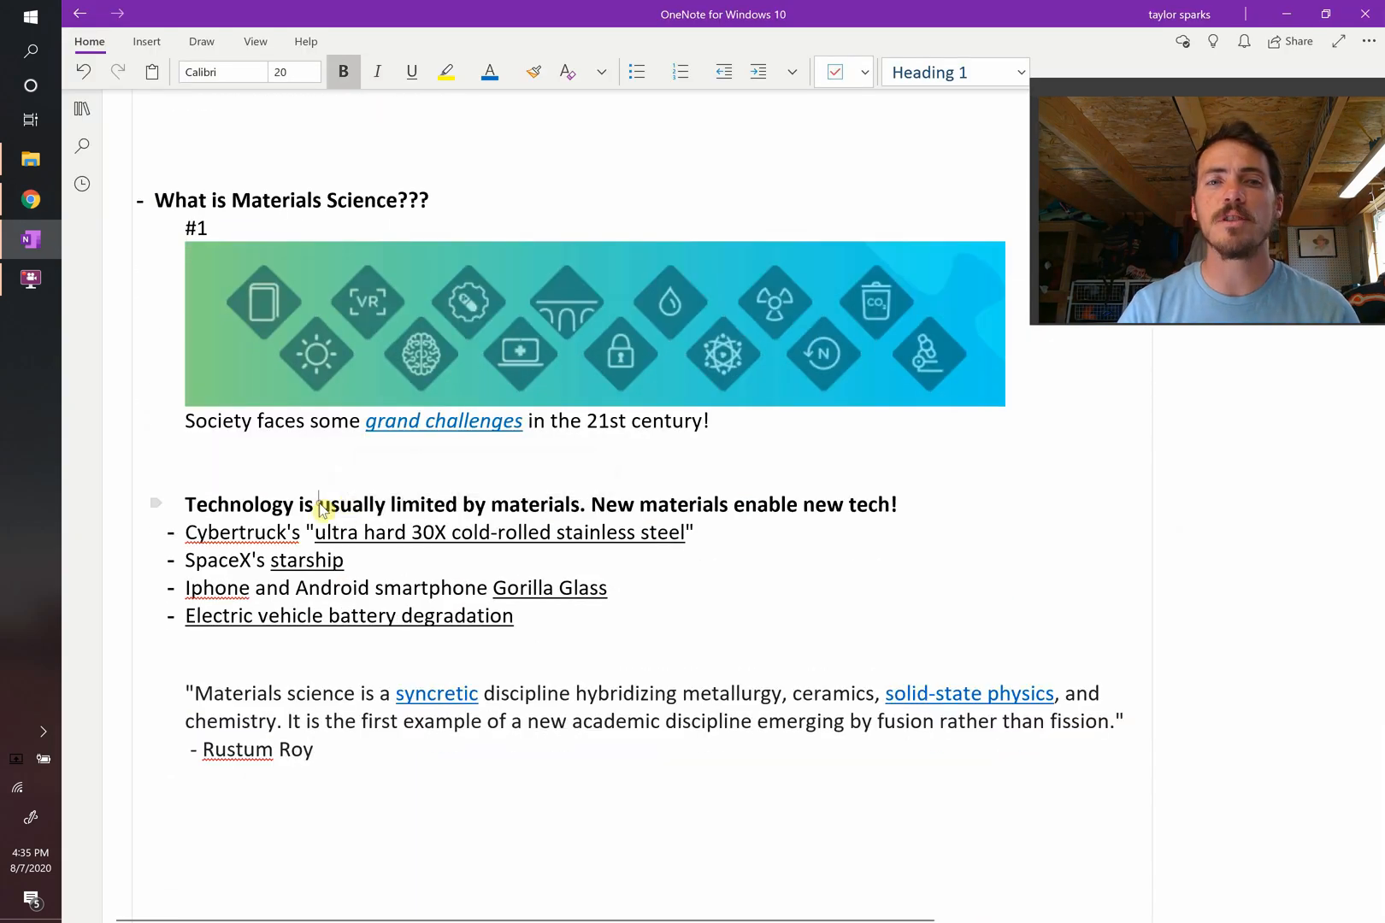
Open the Tesla Cybertruck 'ultra hard 30X cold-rolled stainless steel' article.
{"action": "left_click_drag", "start_coordinate": [322, 504], "coordinate": [579, 504]}
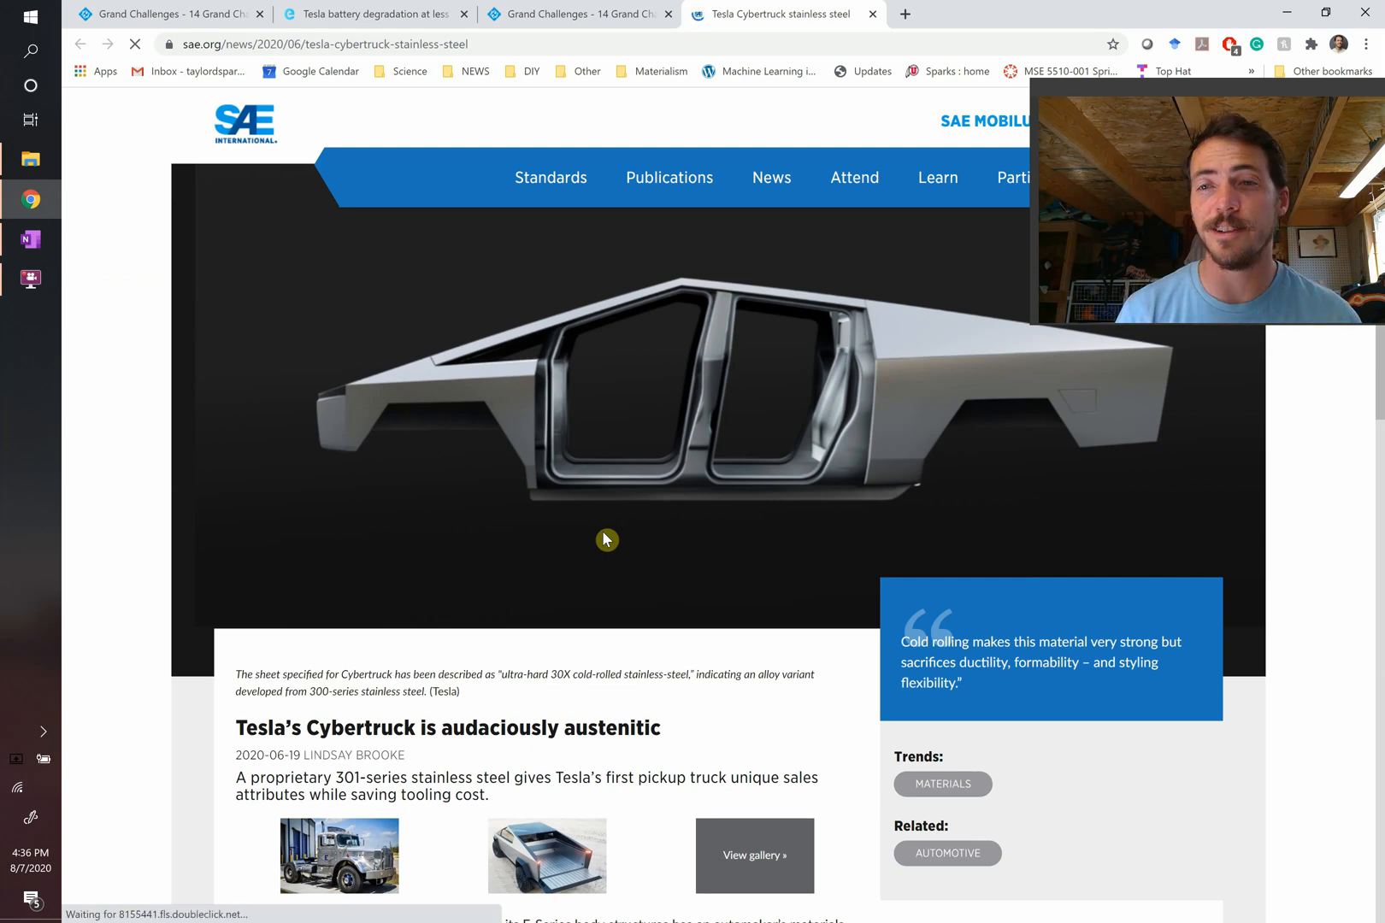
{"action": "mouse_move", "coordinate": [599, 520]}
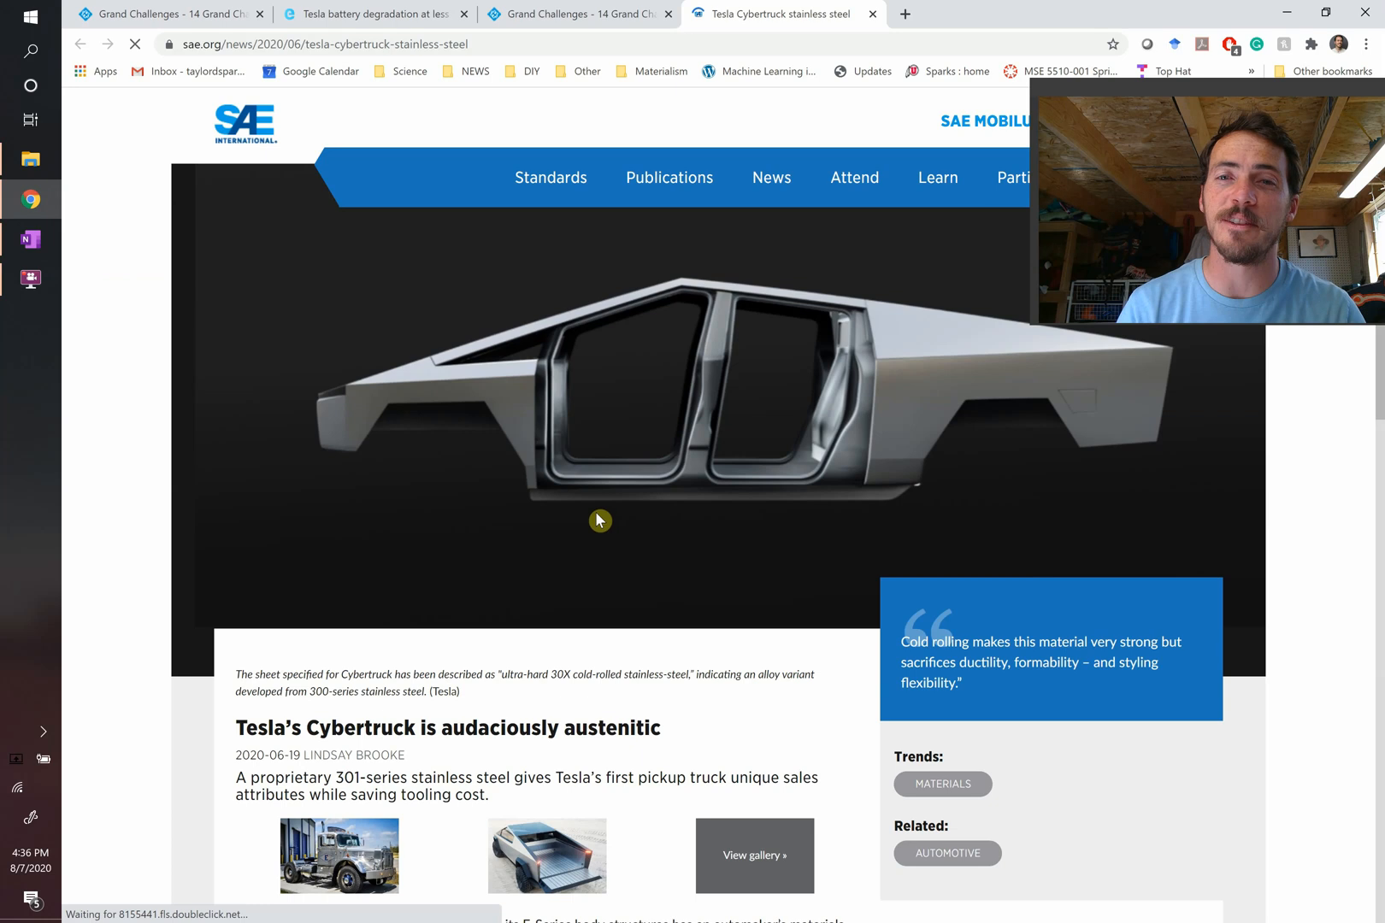
{"action": "mouse_move", "coordinate": [450, 396]}
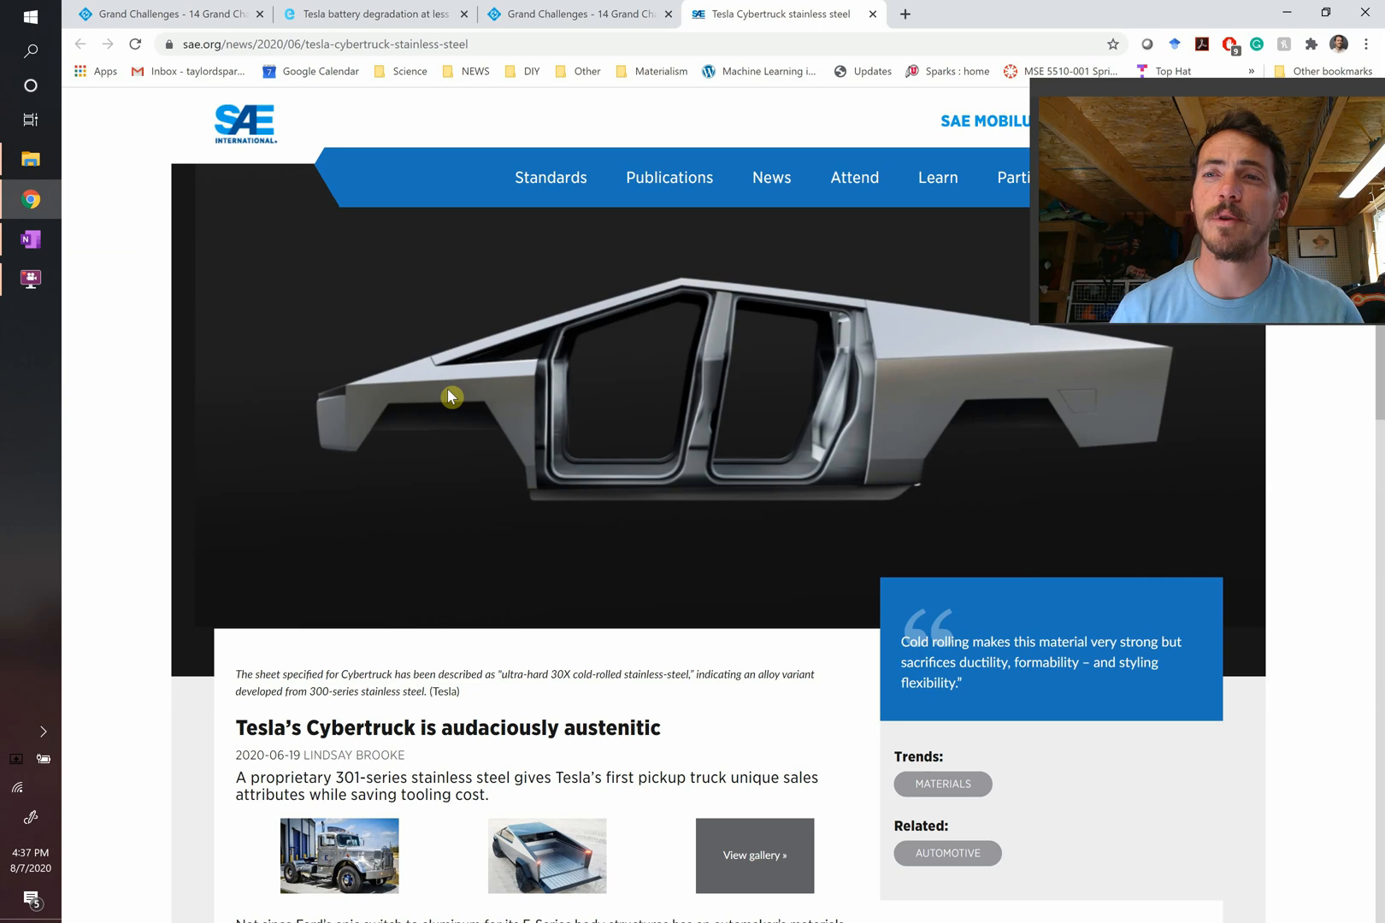
{"action": "mouse_move", "coordinate": [494, 406]}
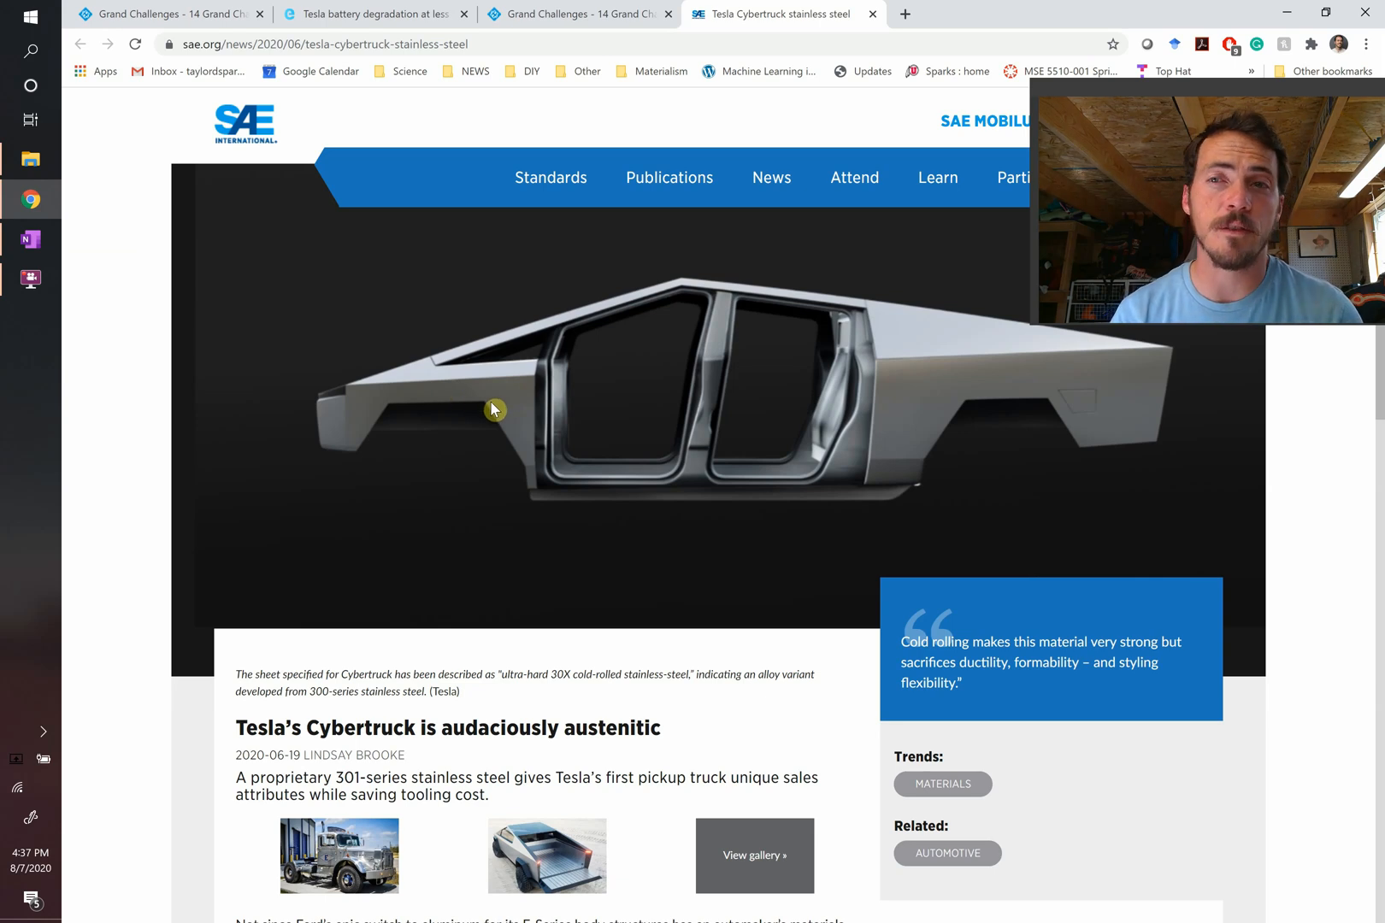
{"action": "mouse_move", "coordinate": [572, 486]}
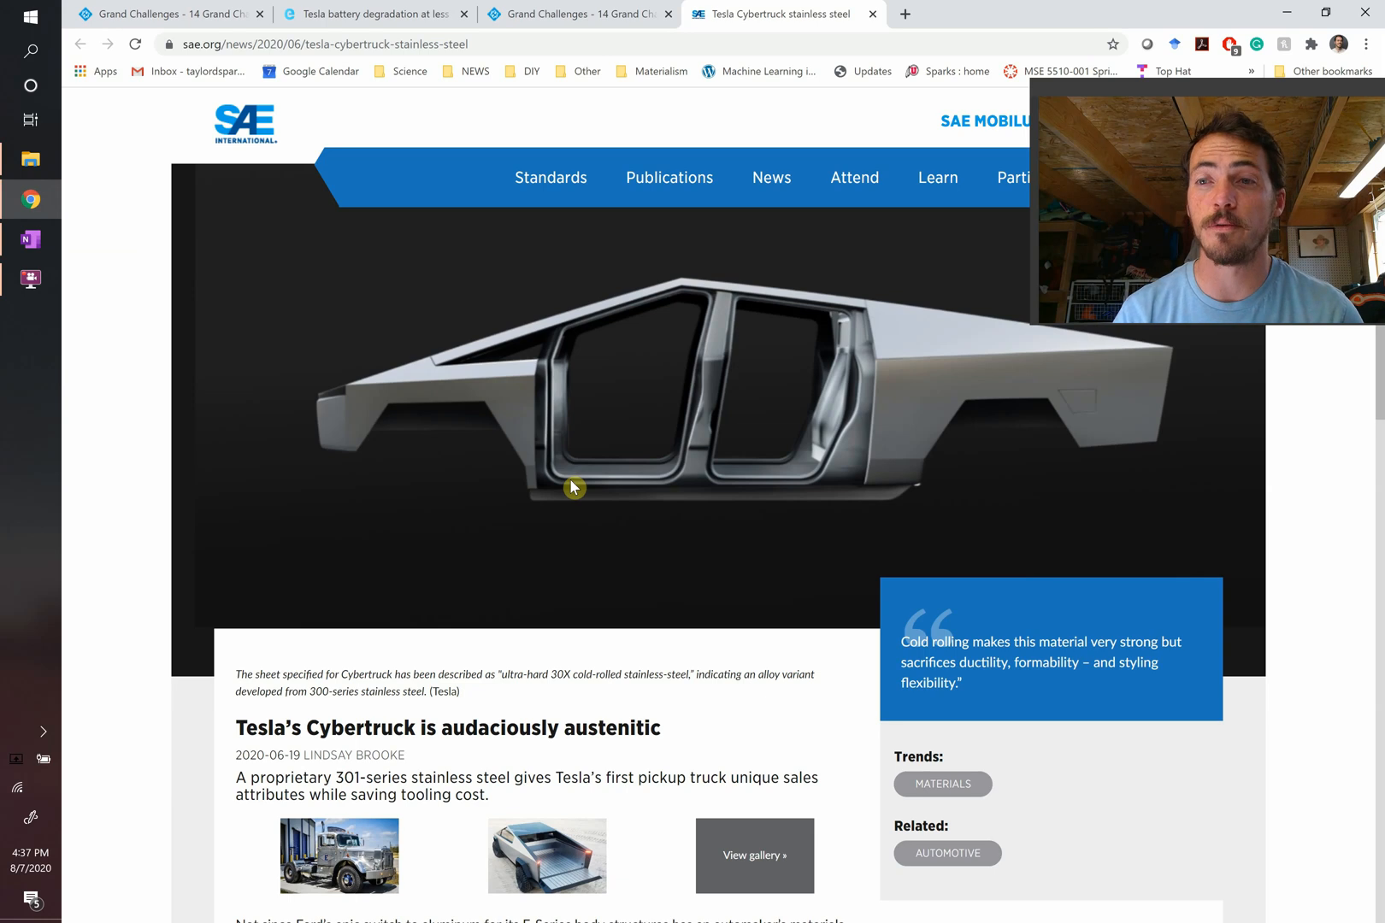
{"action": "mouse_move", "coordinate": [483, 440]}
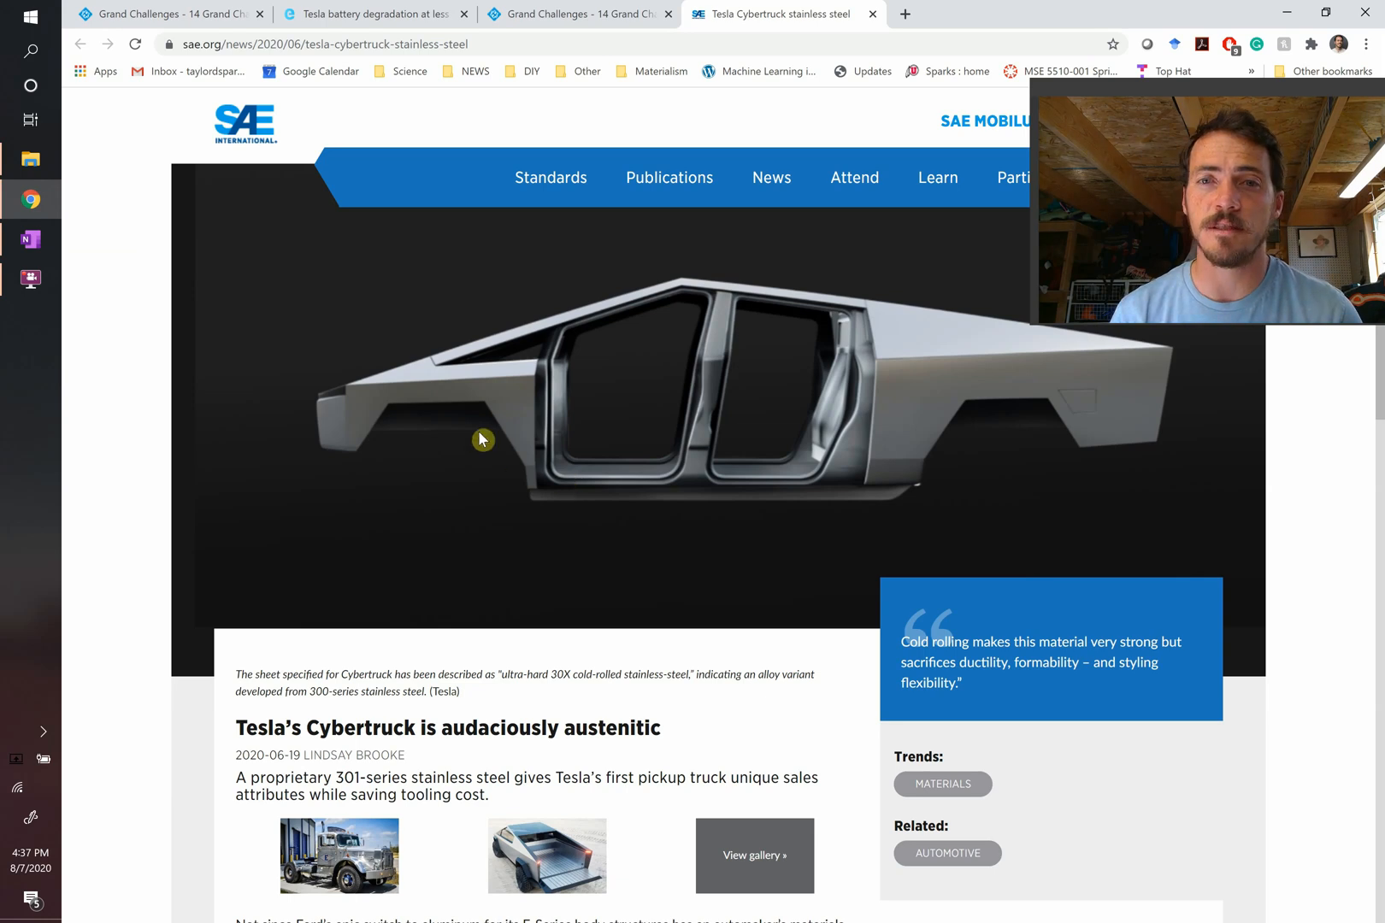
{"action": "mouse_move", "coordinate": [757, 470]}
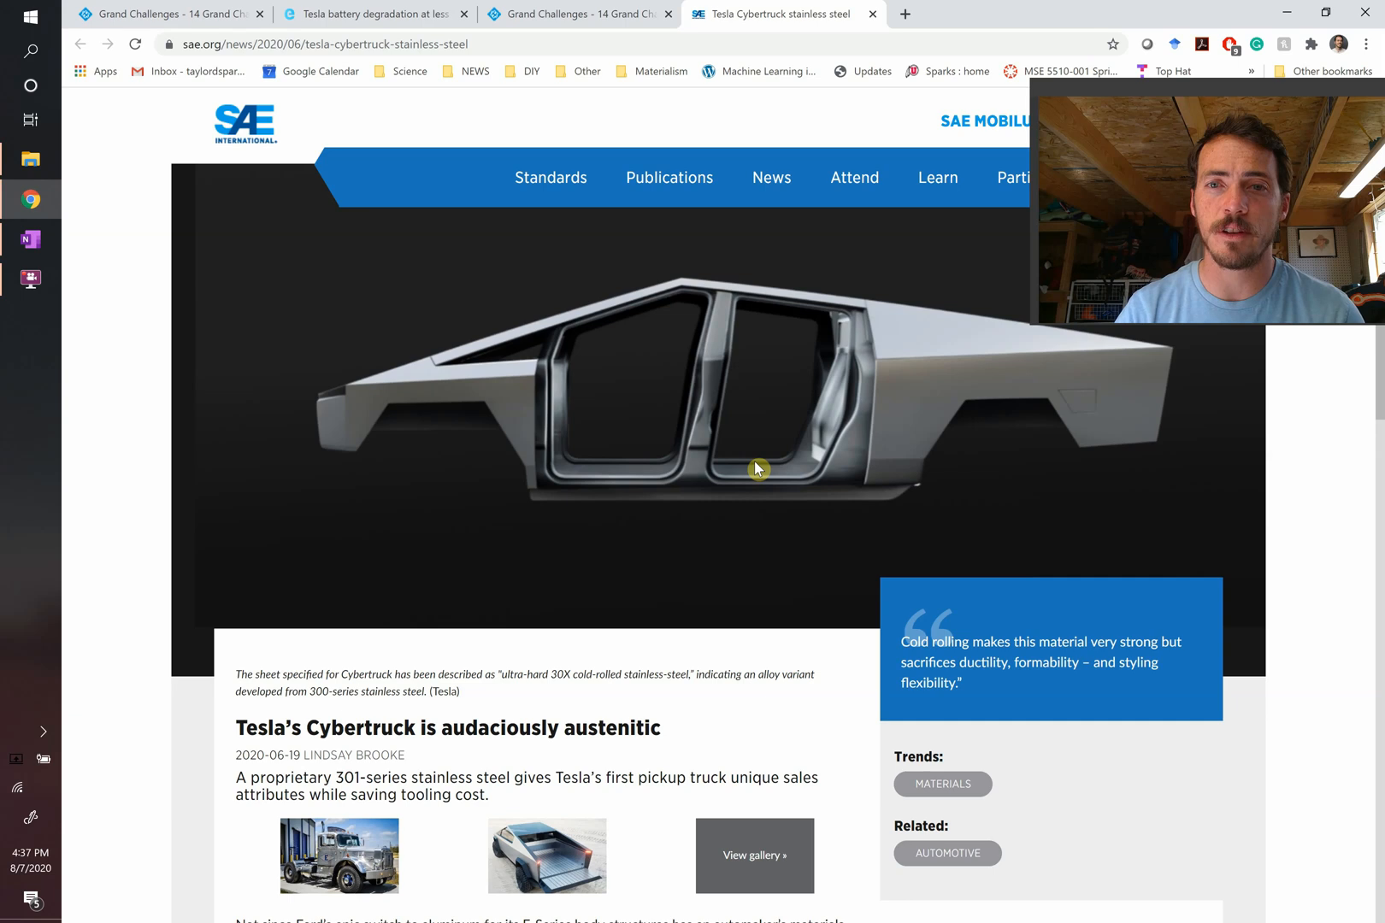
{"action": "mouse_move", "coordinate": [502, 409]}
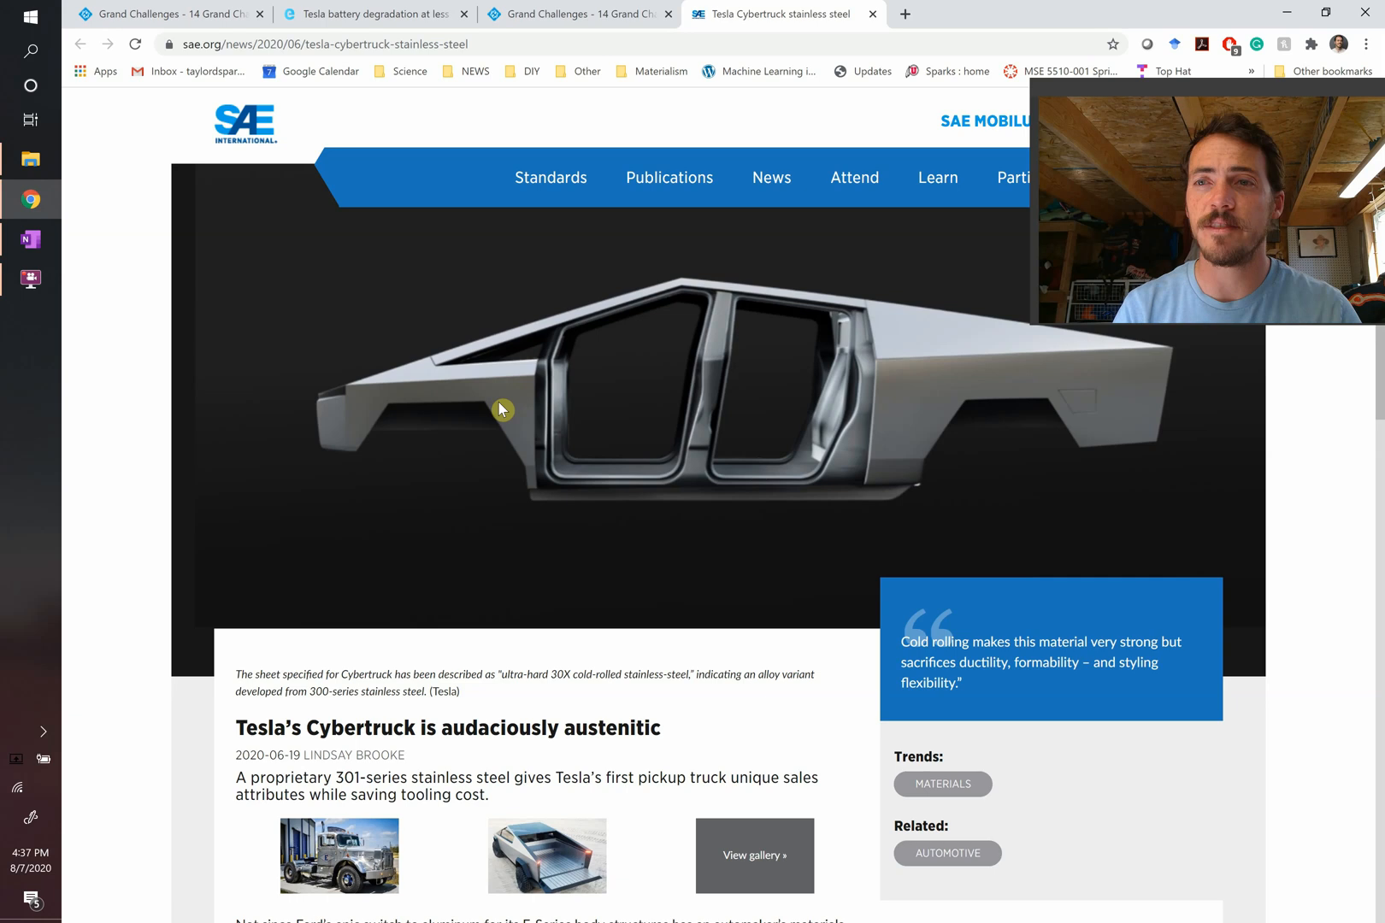
Switch to the CNET Gorilla Glass Victus article and close the Cybertruck article tab.
{"action": "left_click", "coordinate": [30, 239]}
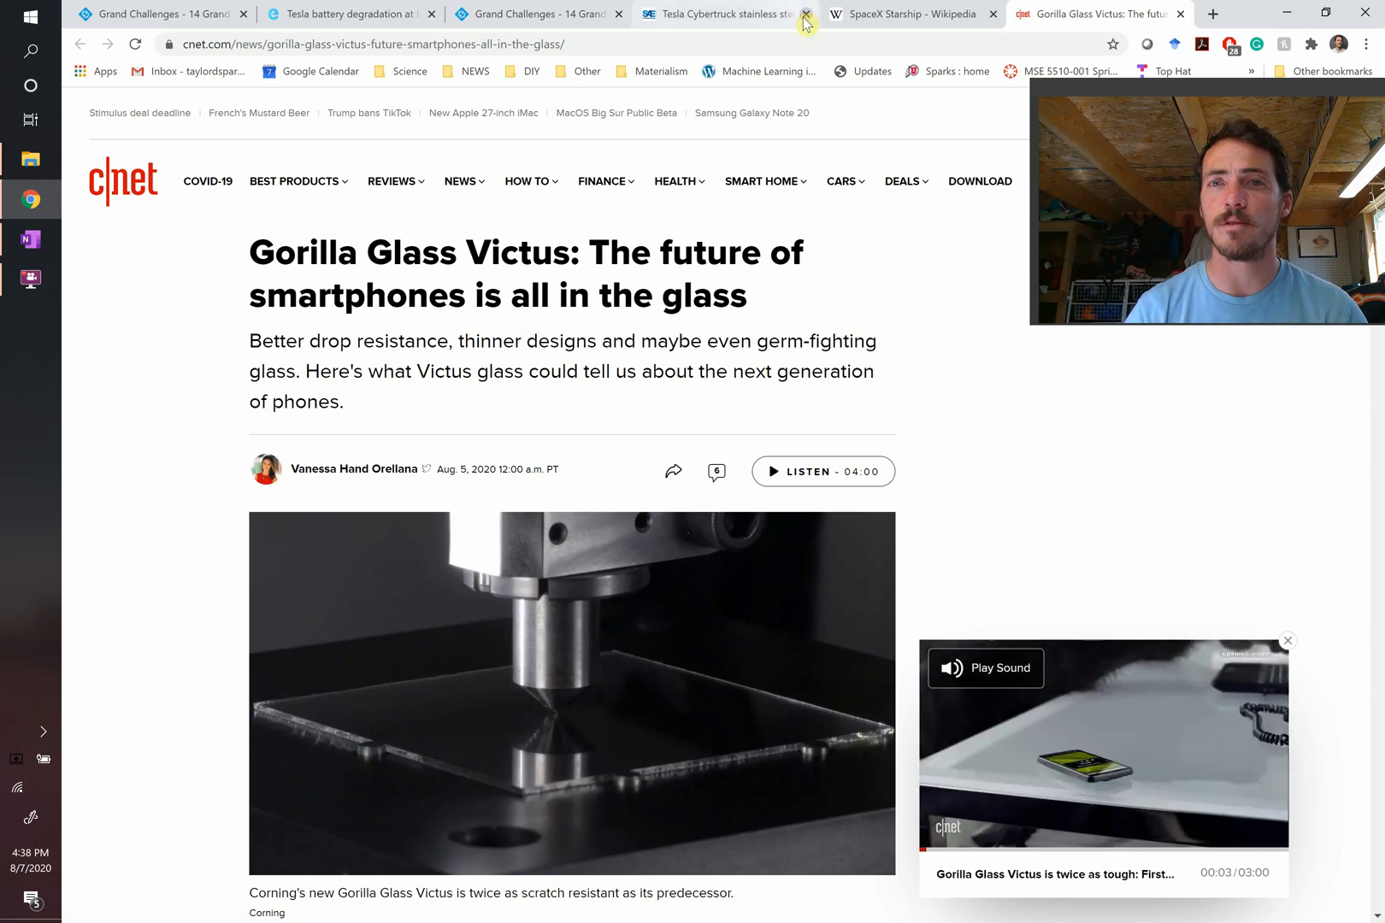
{"action": "left_click", "coordinate": [29, 239]}
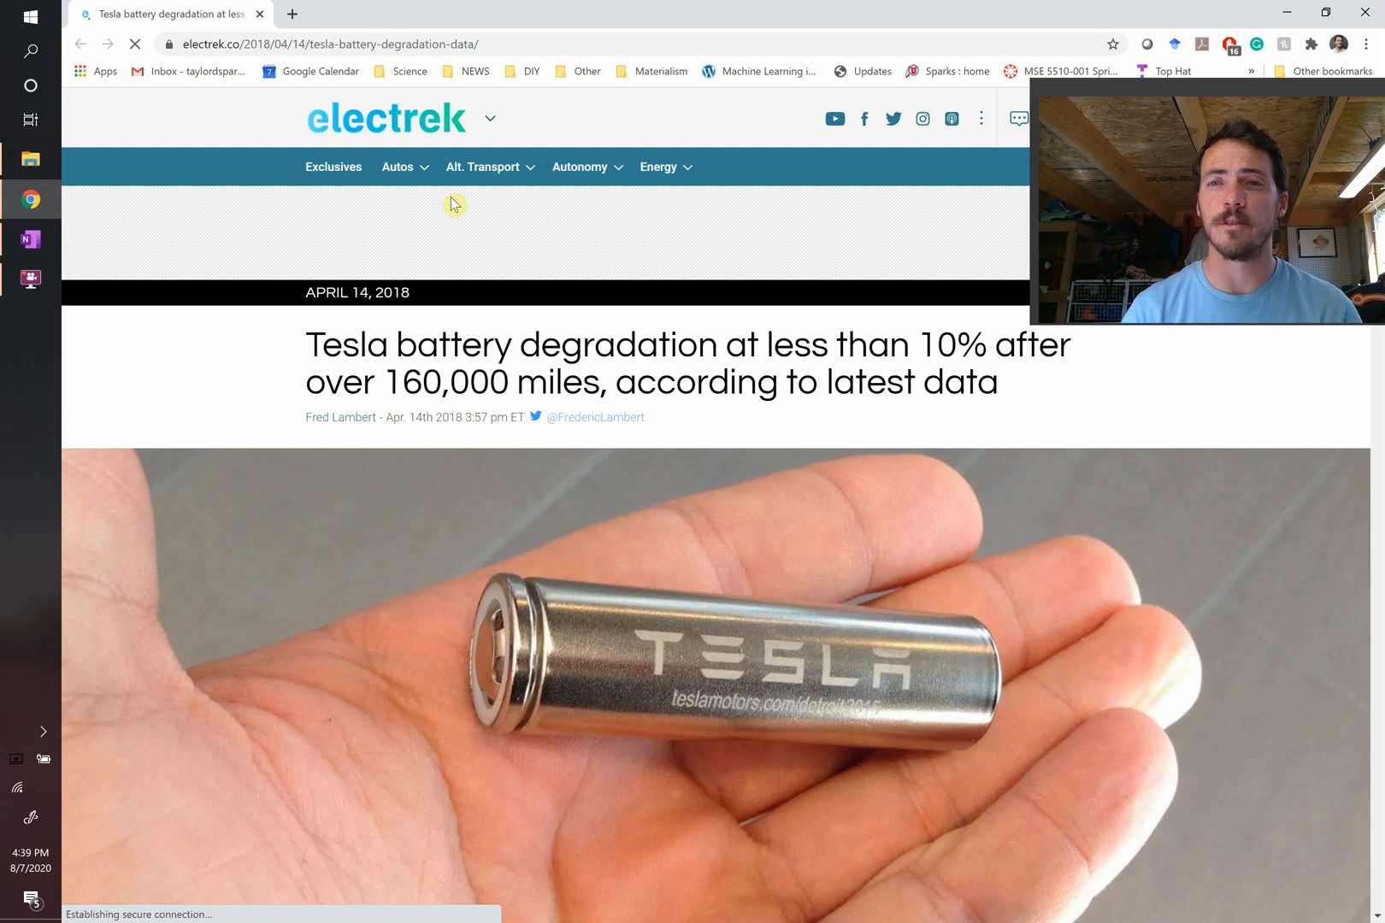
Scroll the Electrek article down to Electrek's Take and the battery state-of-health chart.
{"action": "scroll", "scroll_direction": "down", "scroll_amount": 3}
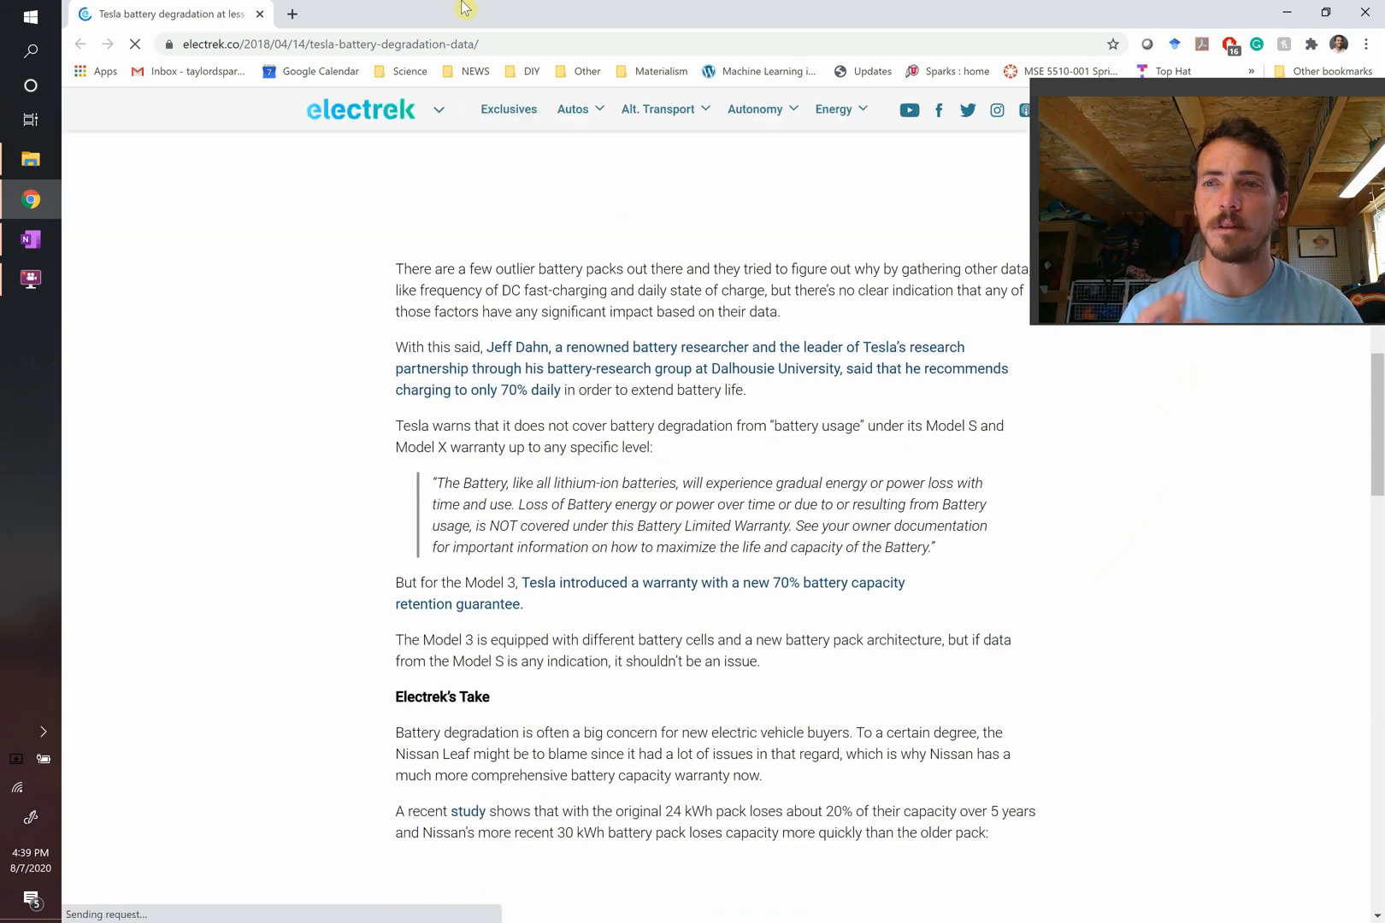
{"action": "scroll", "scroll_direction": "down", "scroll_amount": 3}
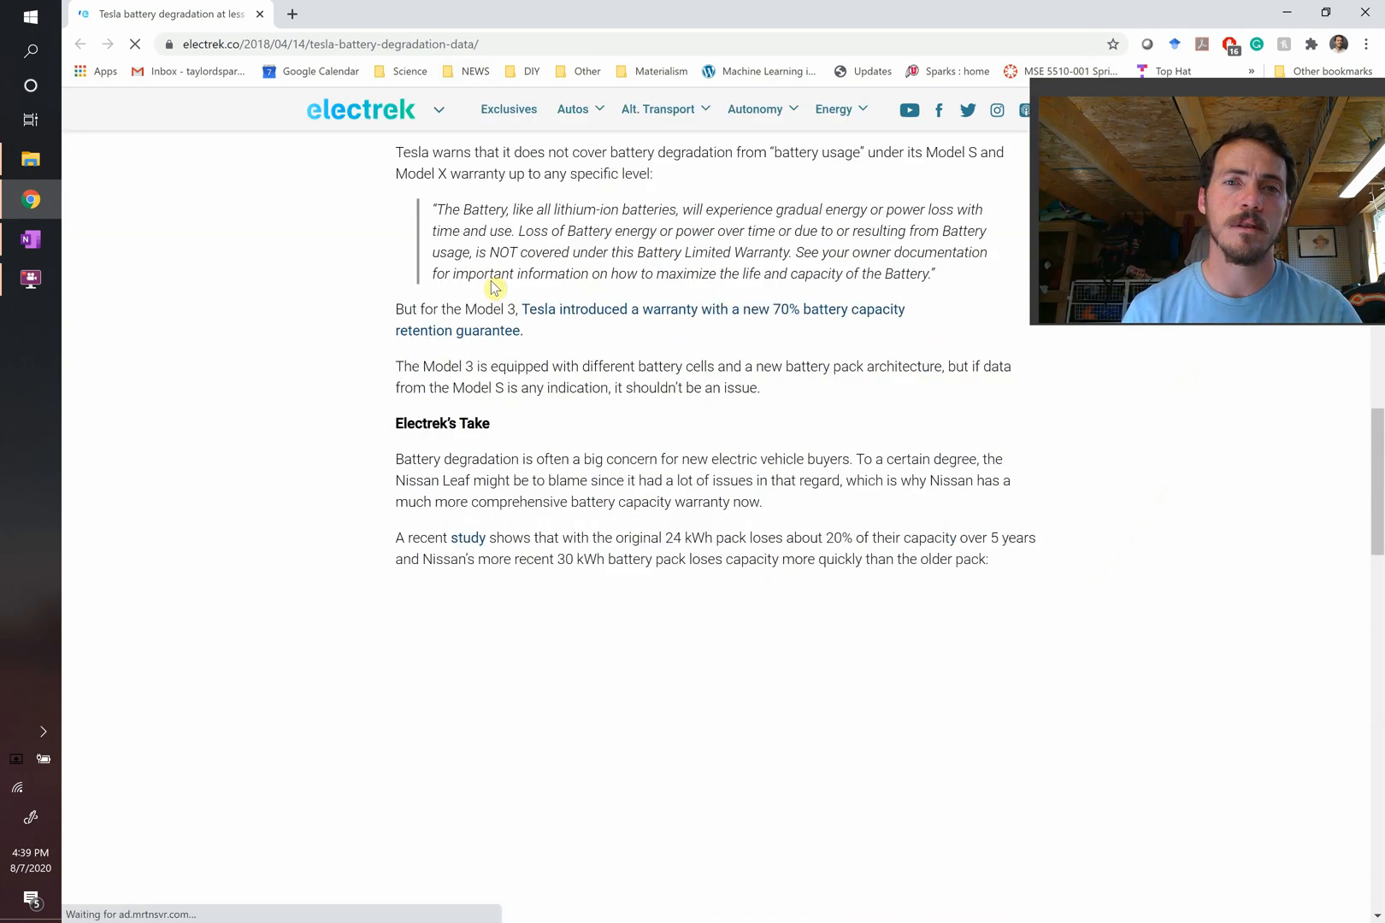
{"action": "scroll", "scroll_direction": "down", "scroll_amount": 3}
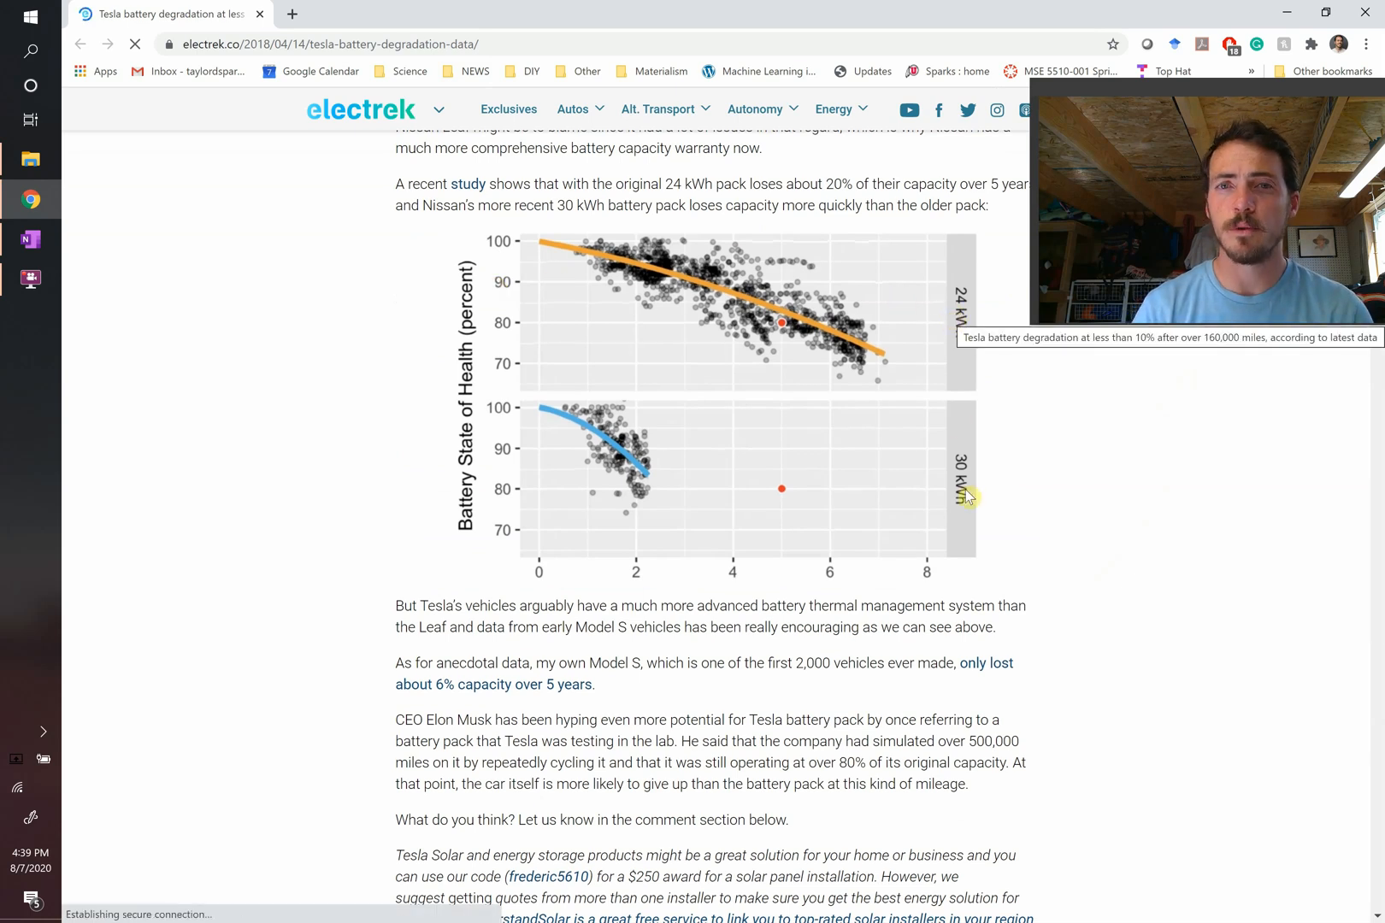
{"action": "mouse_move", "coordinate": [537, 292]}
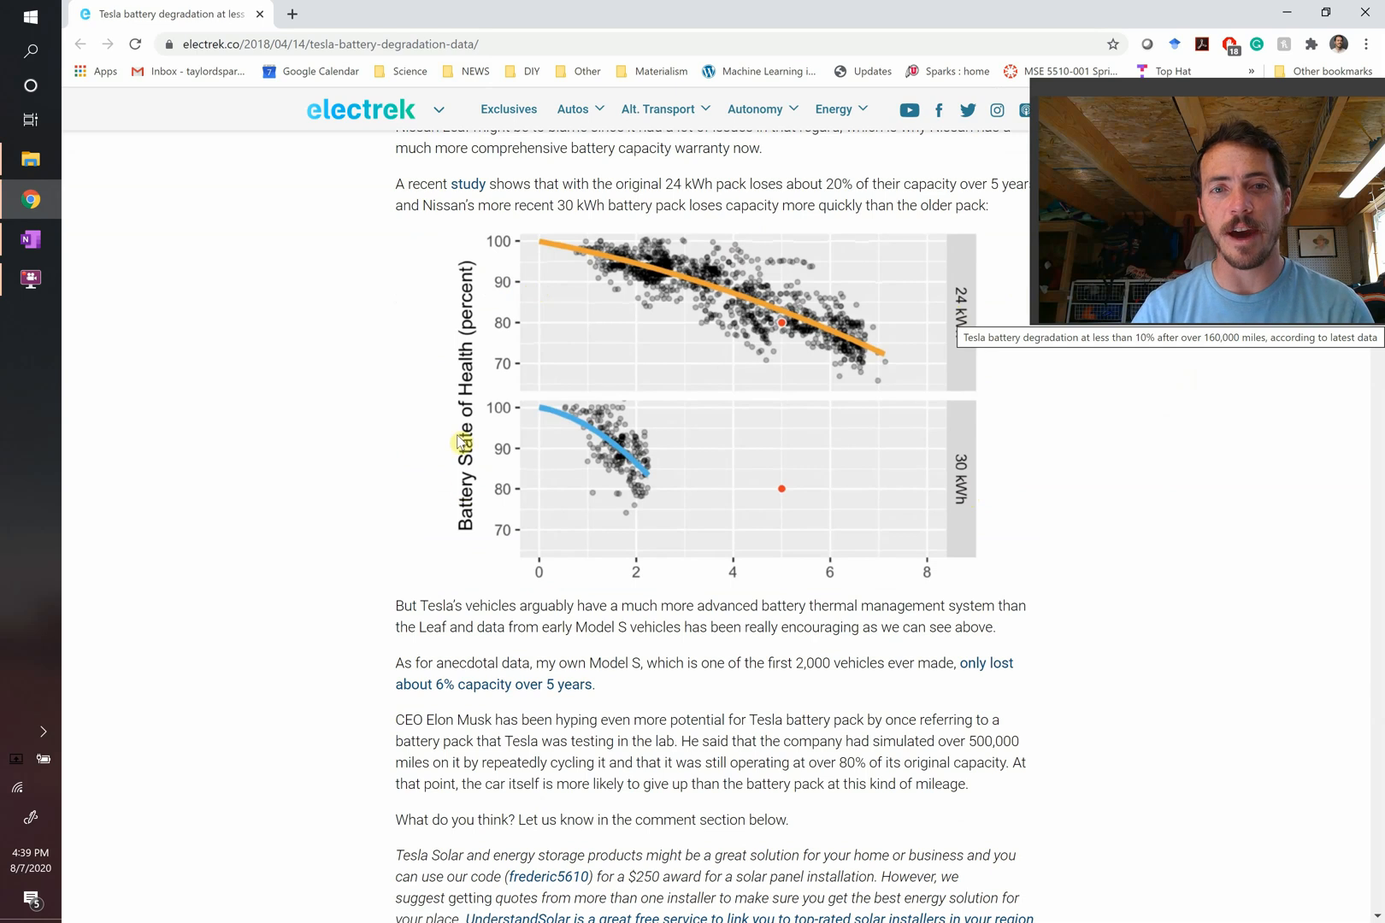
{"action": "mouse_move", "coordinate": [445, 469]}
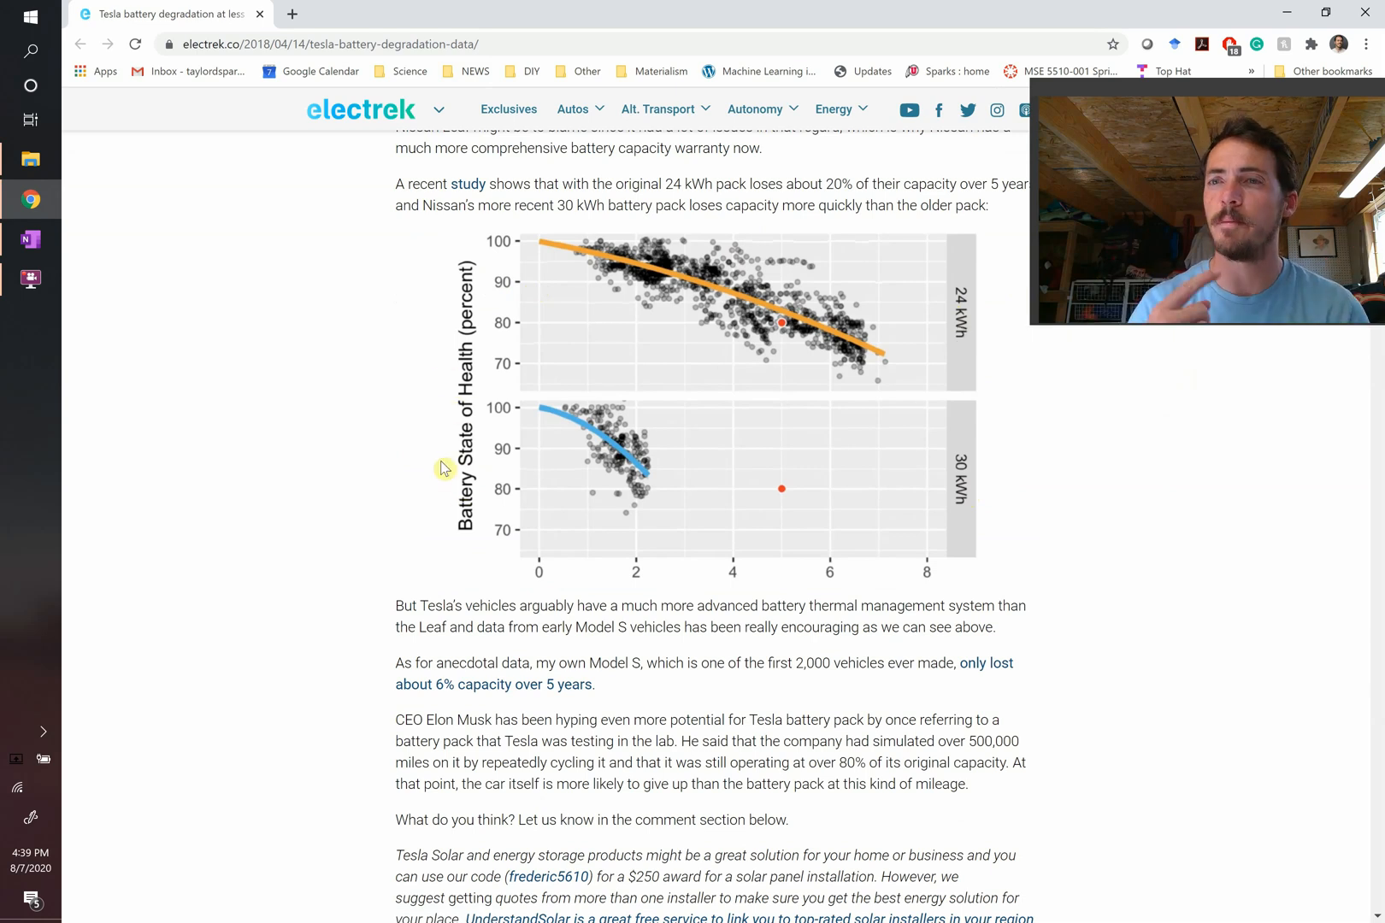
{"action": "mouse_move", "coordinate": [548, 247]}
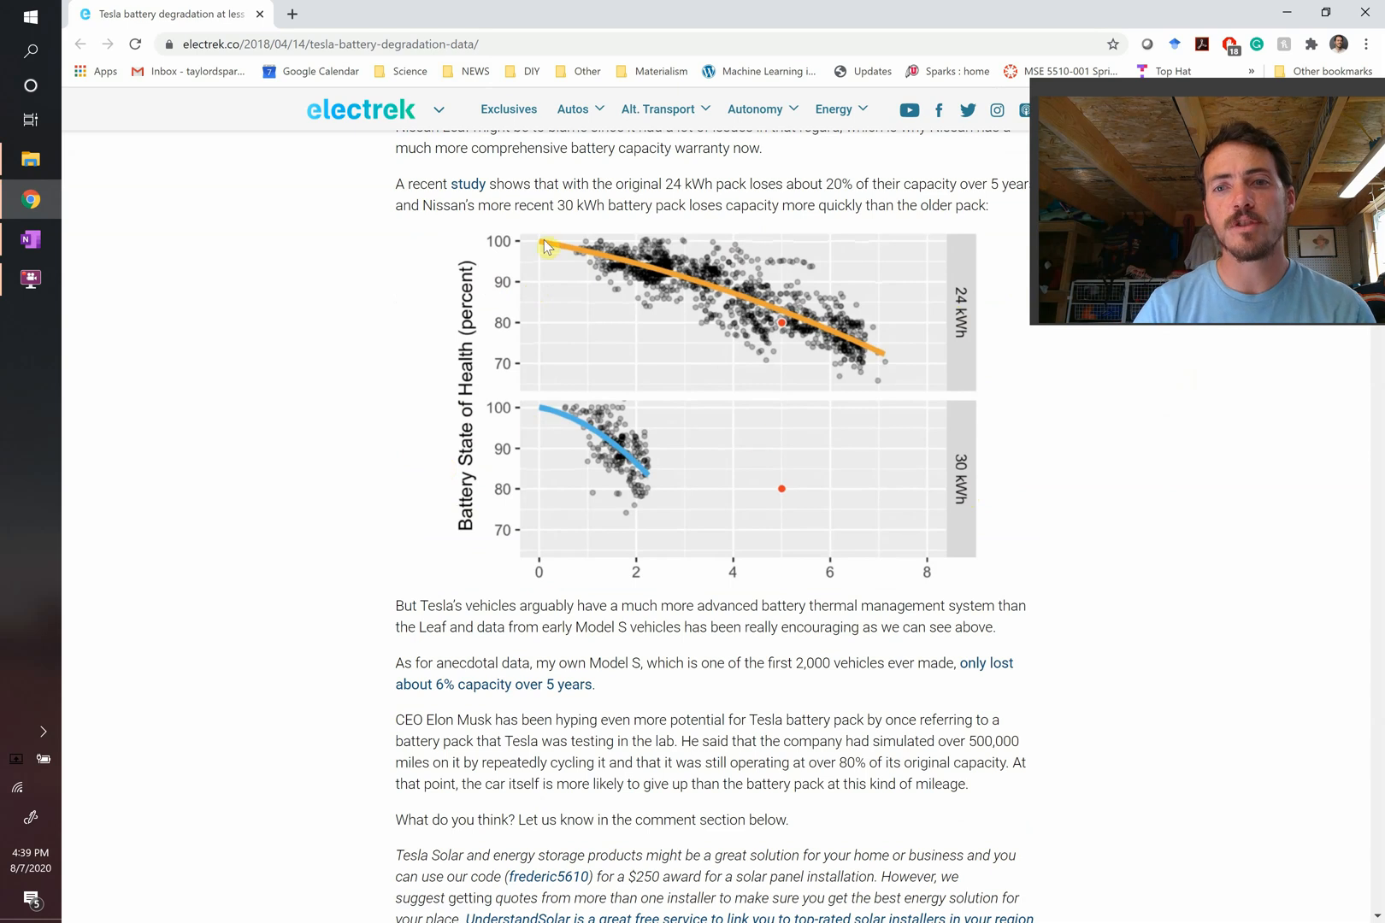
{"action": "mouse_move", "coordinate": [887, 361]}
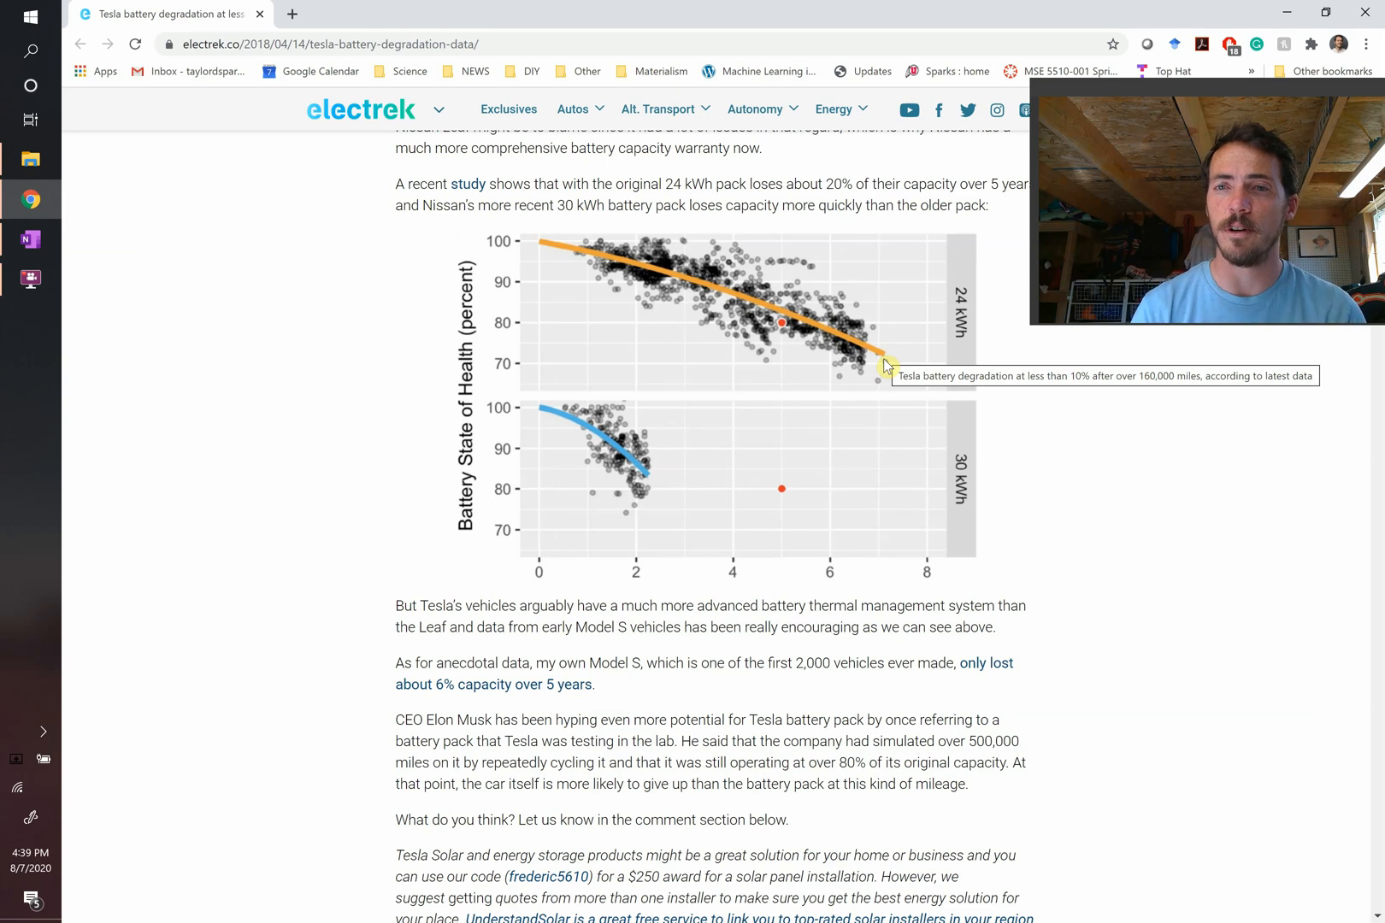
{"action": "mouse_move", "coordinate": [762, 406]}
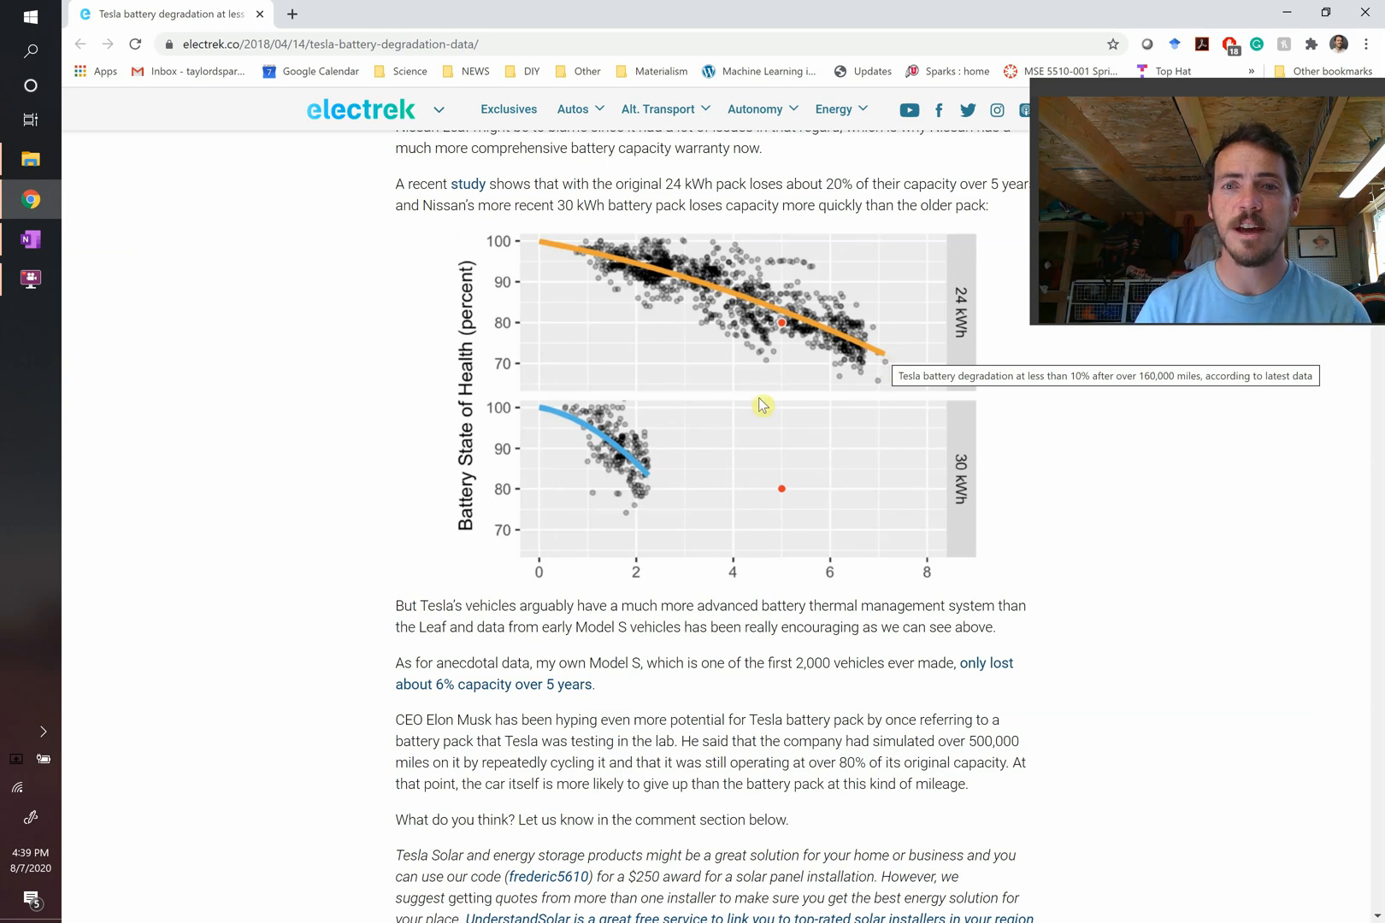
{"action": "mouse_move", "coordinate": [649, 484]}
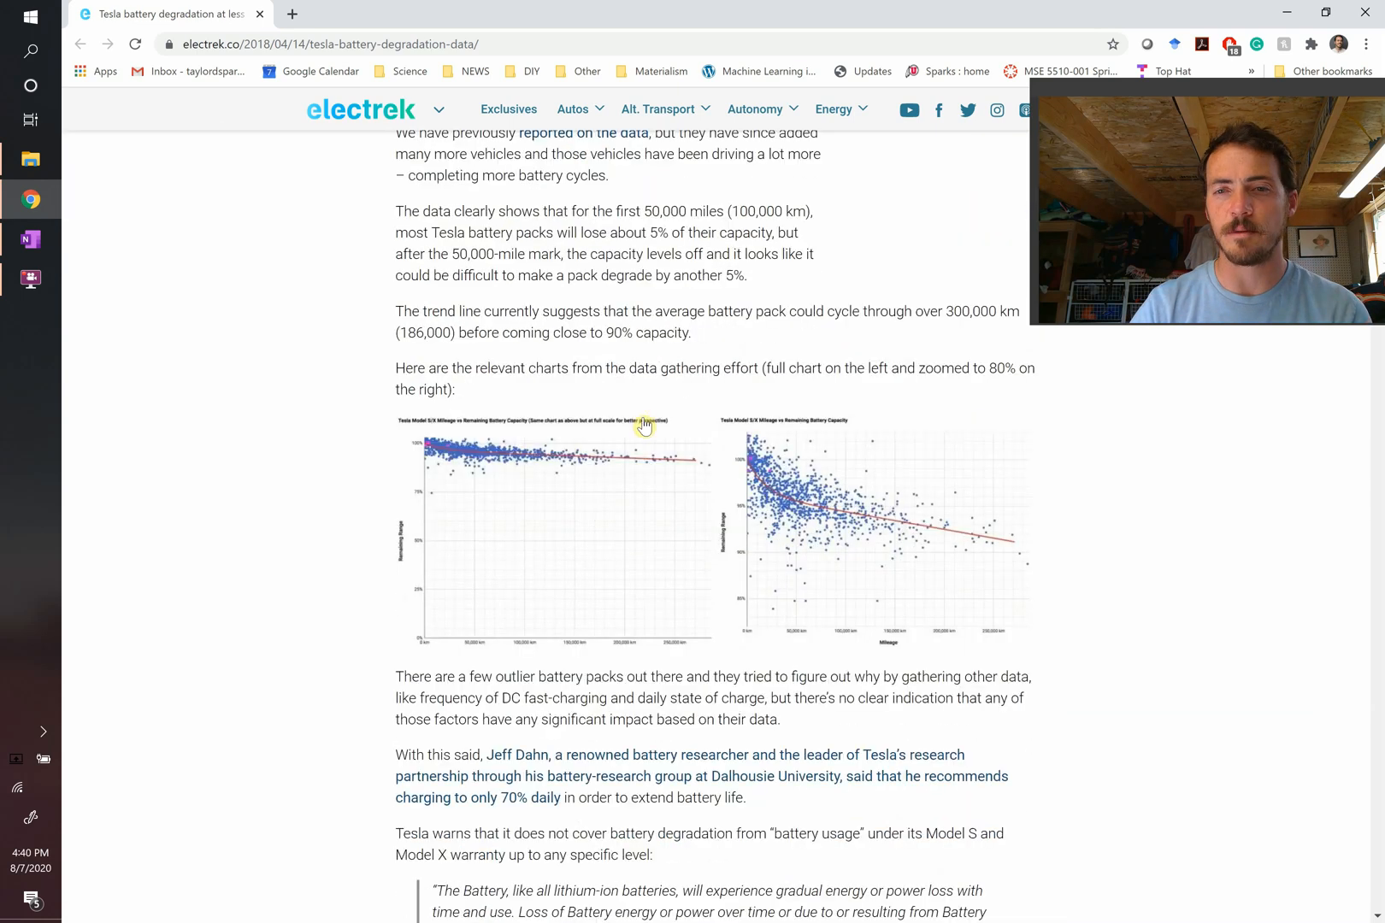
{"action": "scroll", "scroll_direction": "down", "scroll_amount": 3}
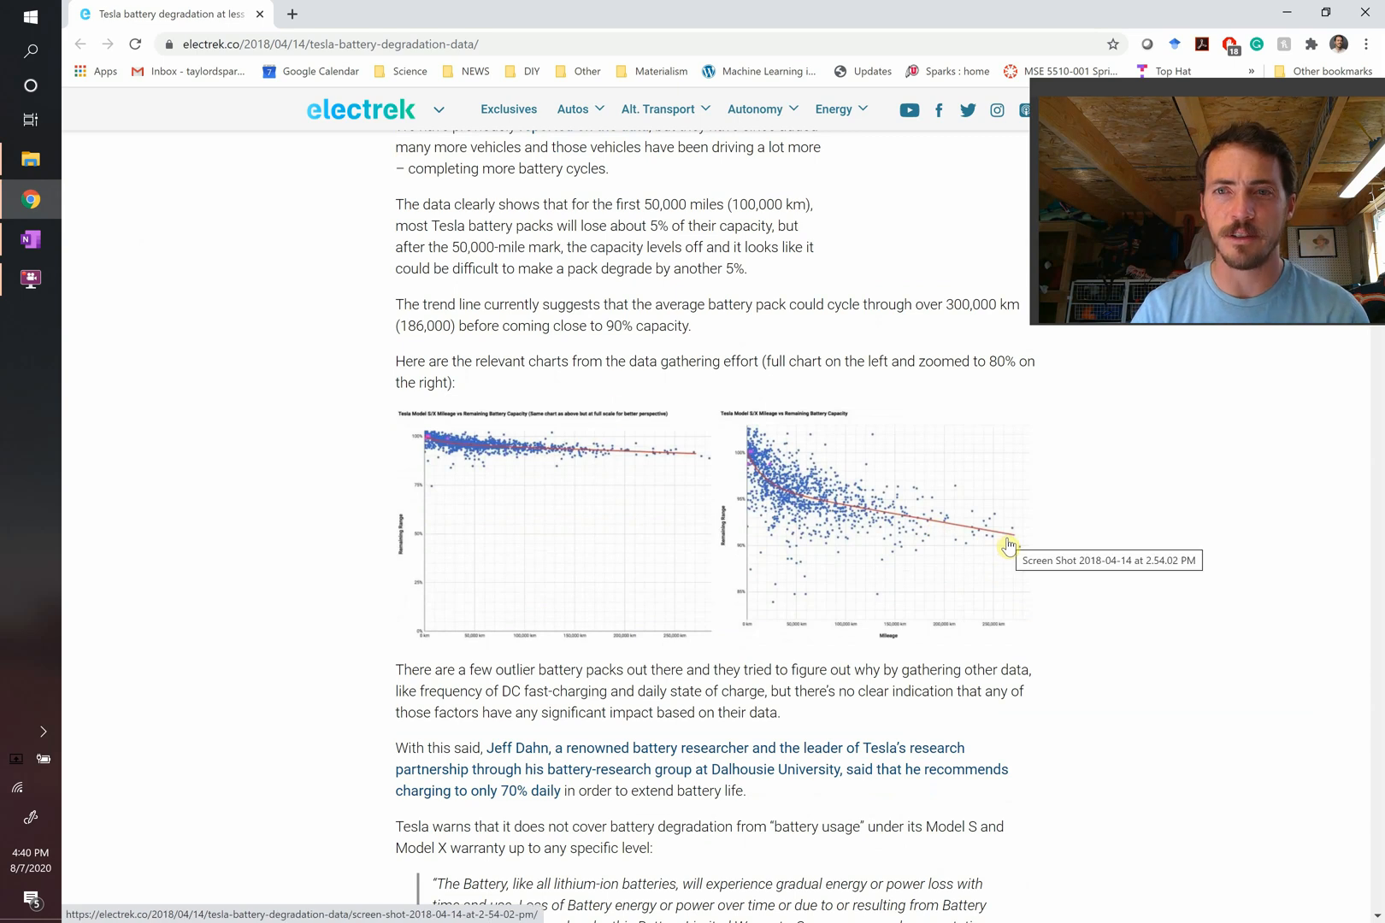
{"action": "mouse_move", "coordinate": [530, 360]}
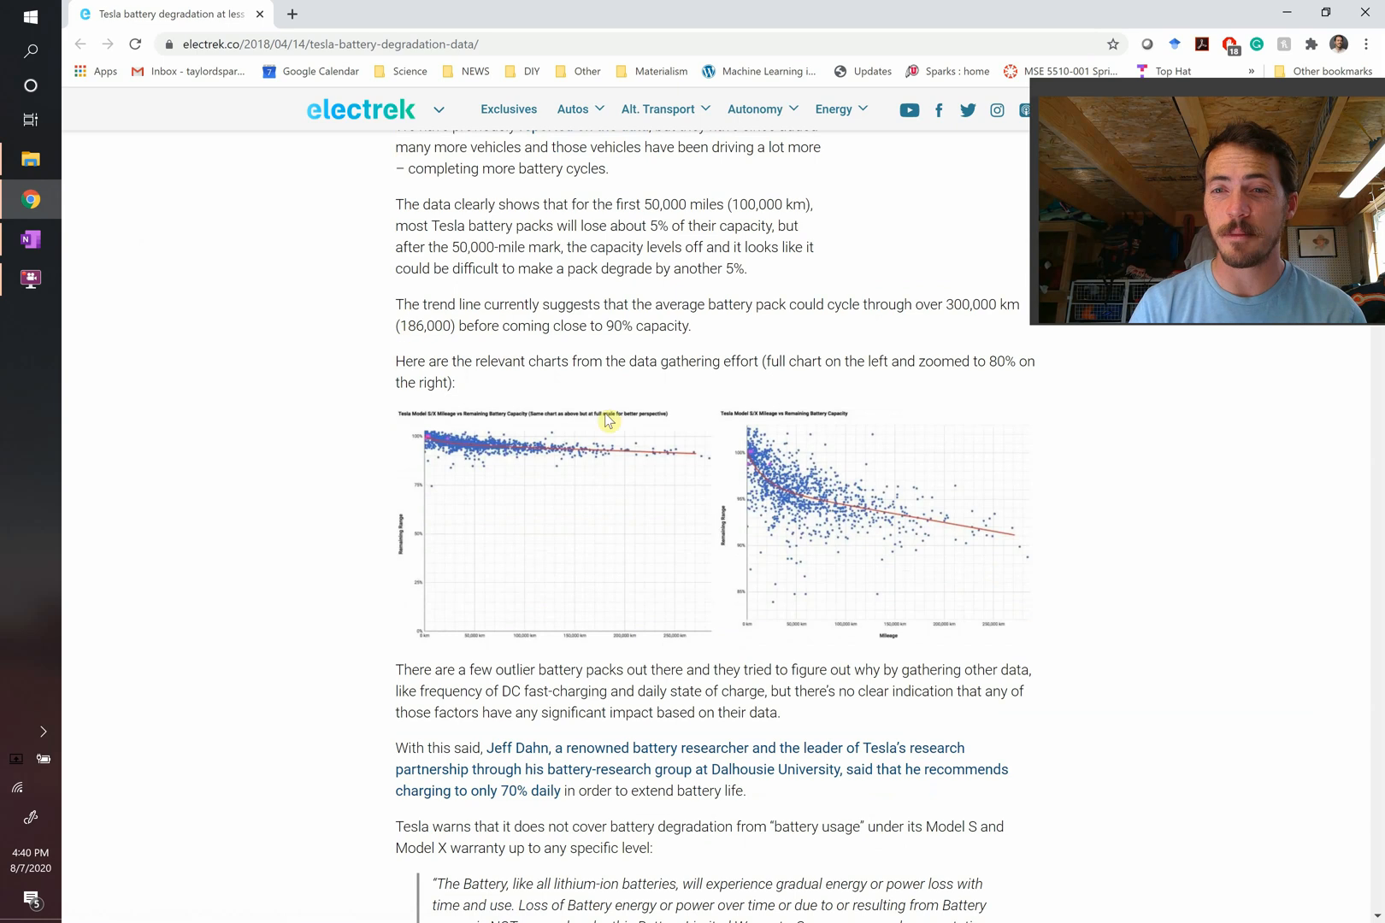
{"action": "mouse_move", "coordinate": [1014, 554]}
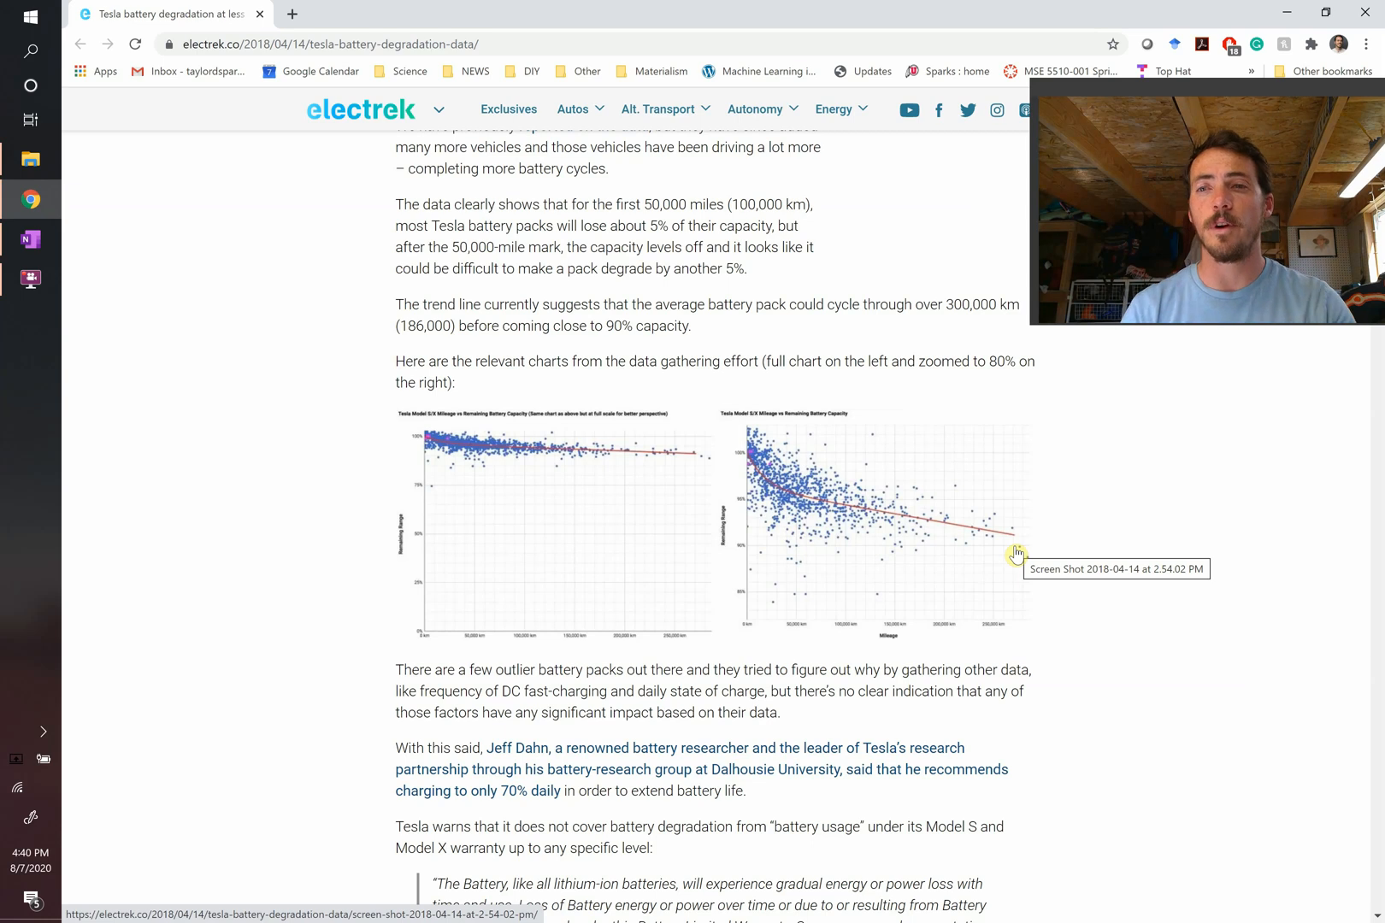
{"action": "left_click", "coordinate": [30, 239]}
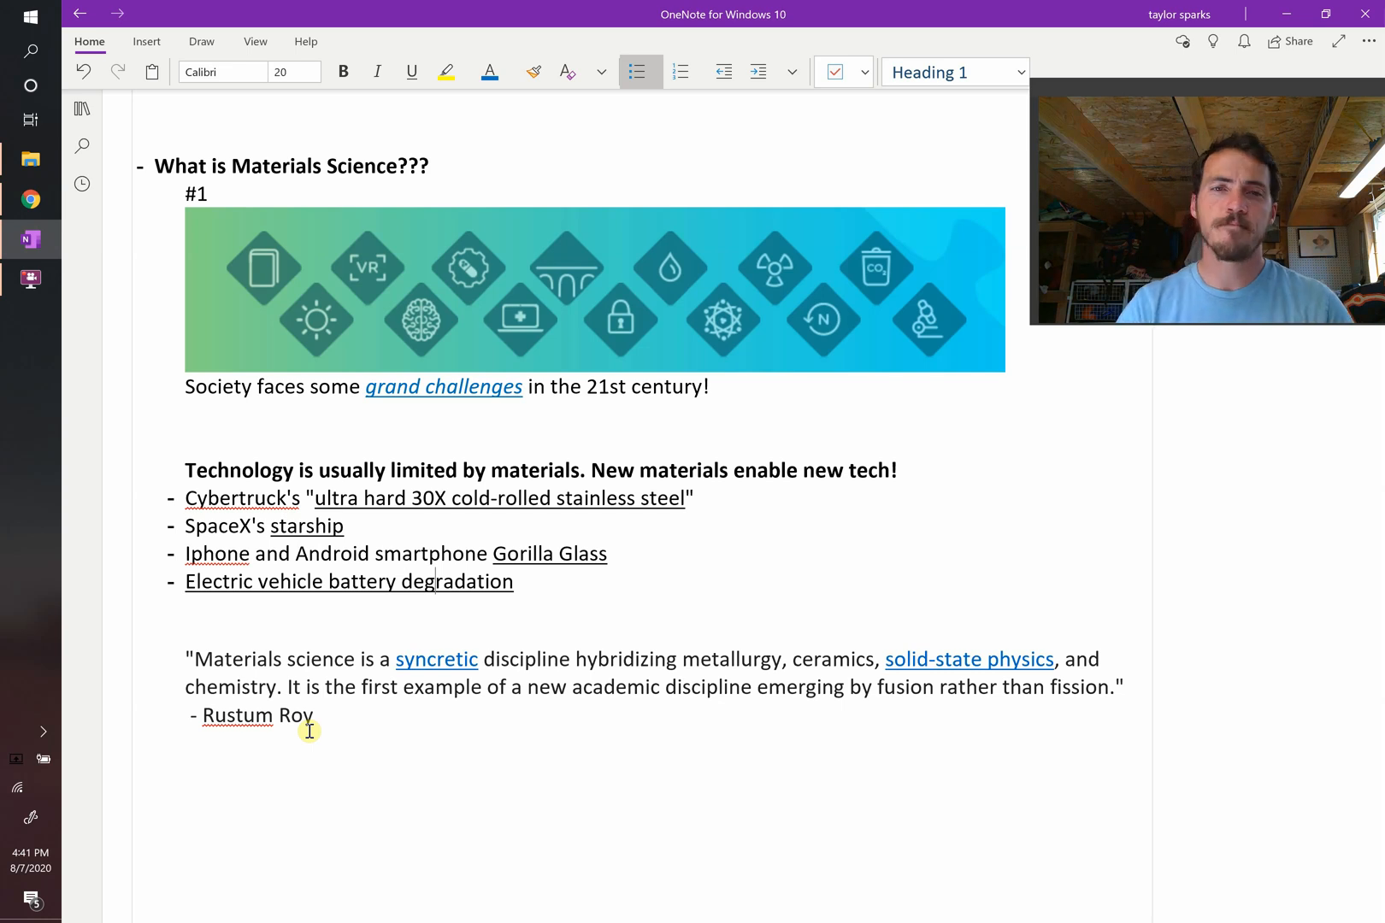
{"action": "mouse_move", "coordinate": [567, 242]}
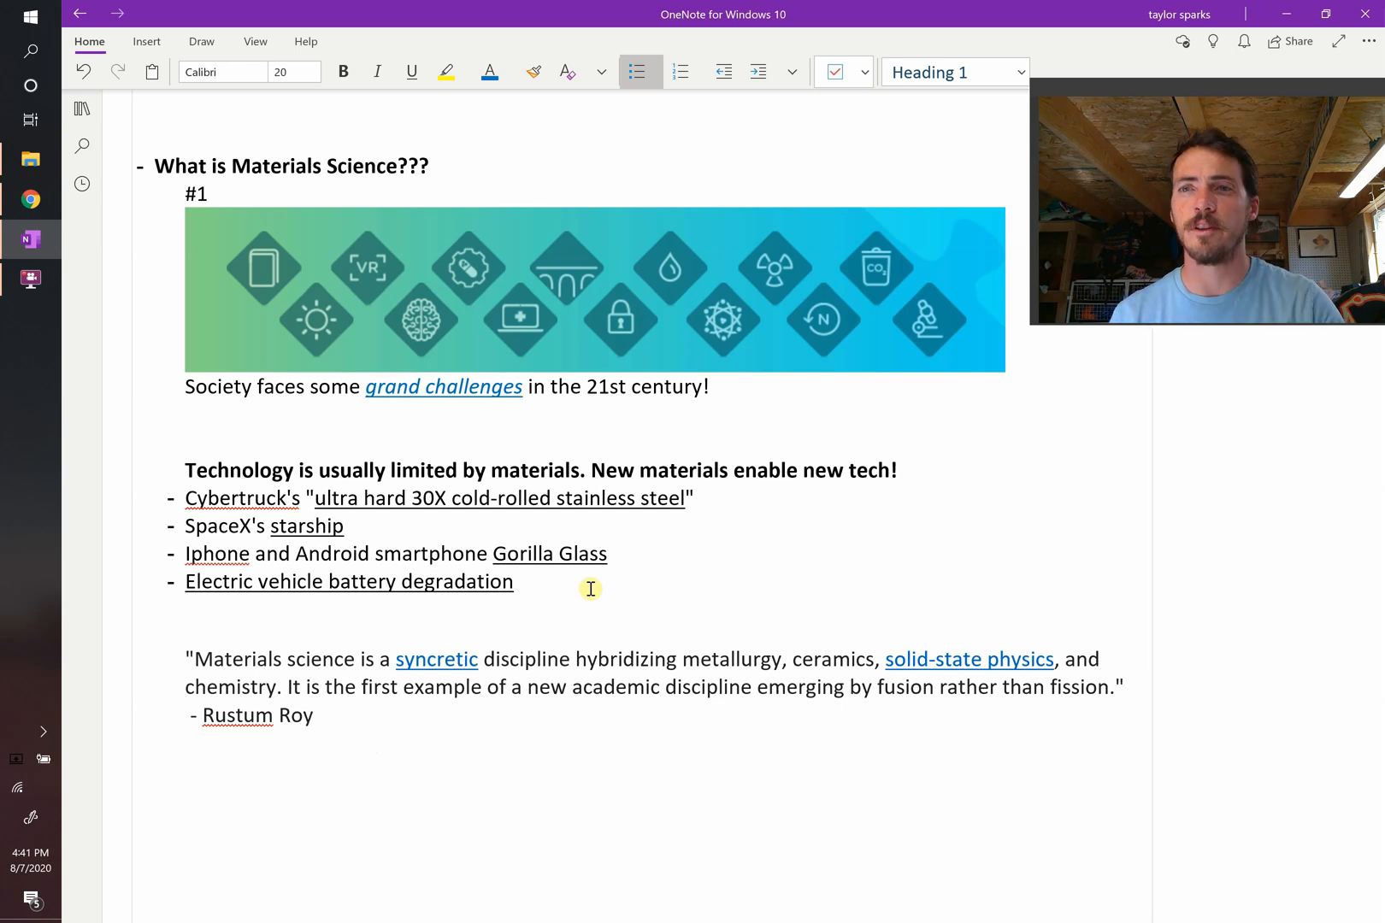
Scroll the OneNote page down to the #2 hexagon collage of everyday materials.
{"action": "scroll", "scroll_direction": "down", "scroll_amount": 3}
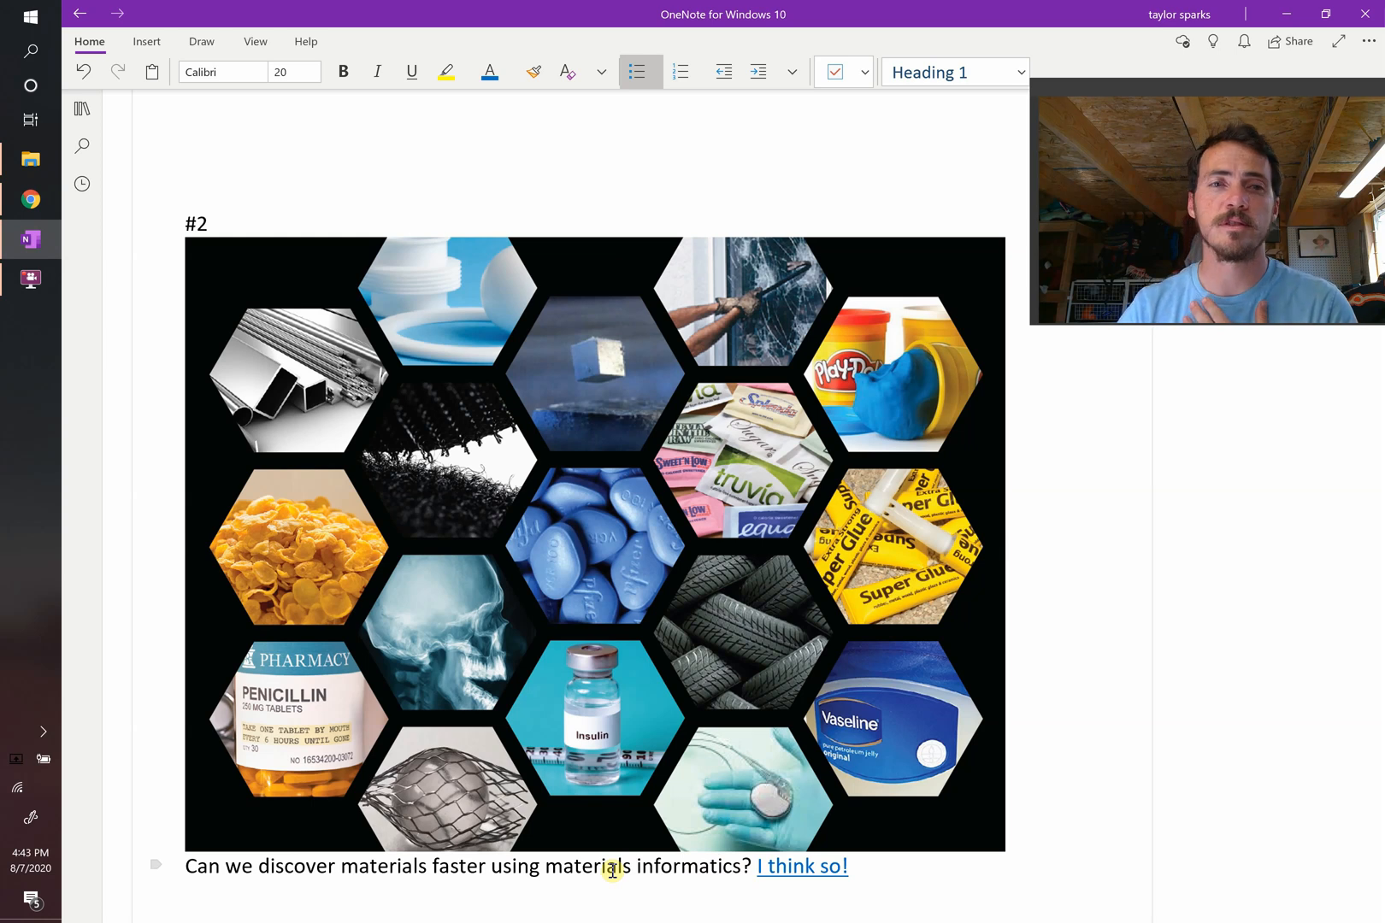
On the #3 tetrahedron, underline Performance, write σ > 500 MPa, and arrow Structure and Processing to Properties.
{"action": "scroll", "scroll_direction": "down", "scroll_amount": 3}
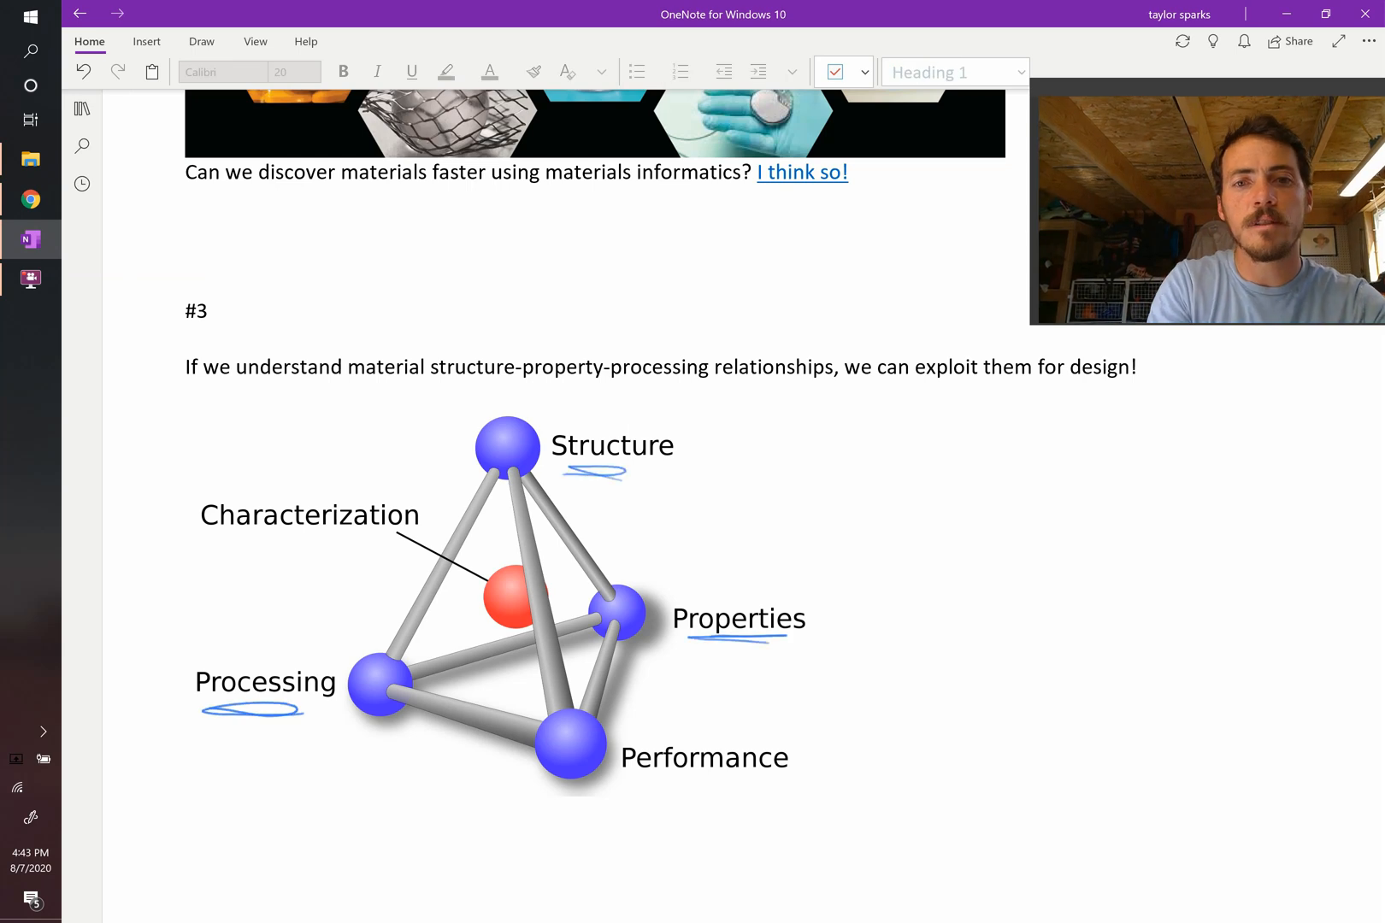
{"action": "left_click_drag", "start_coordinate": [635, 791], "coordinate": [776, 789]}
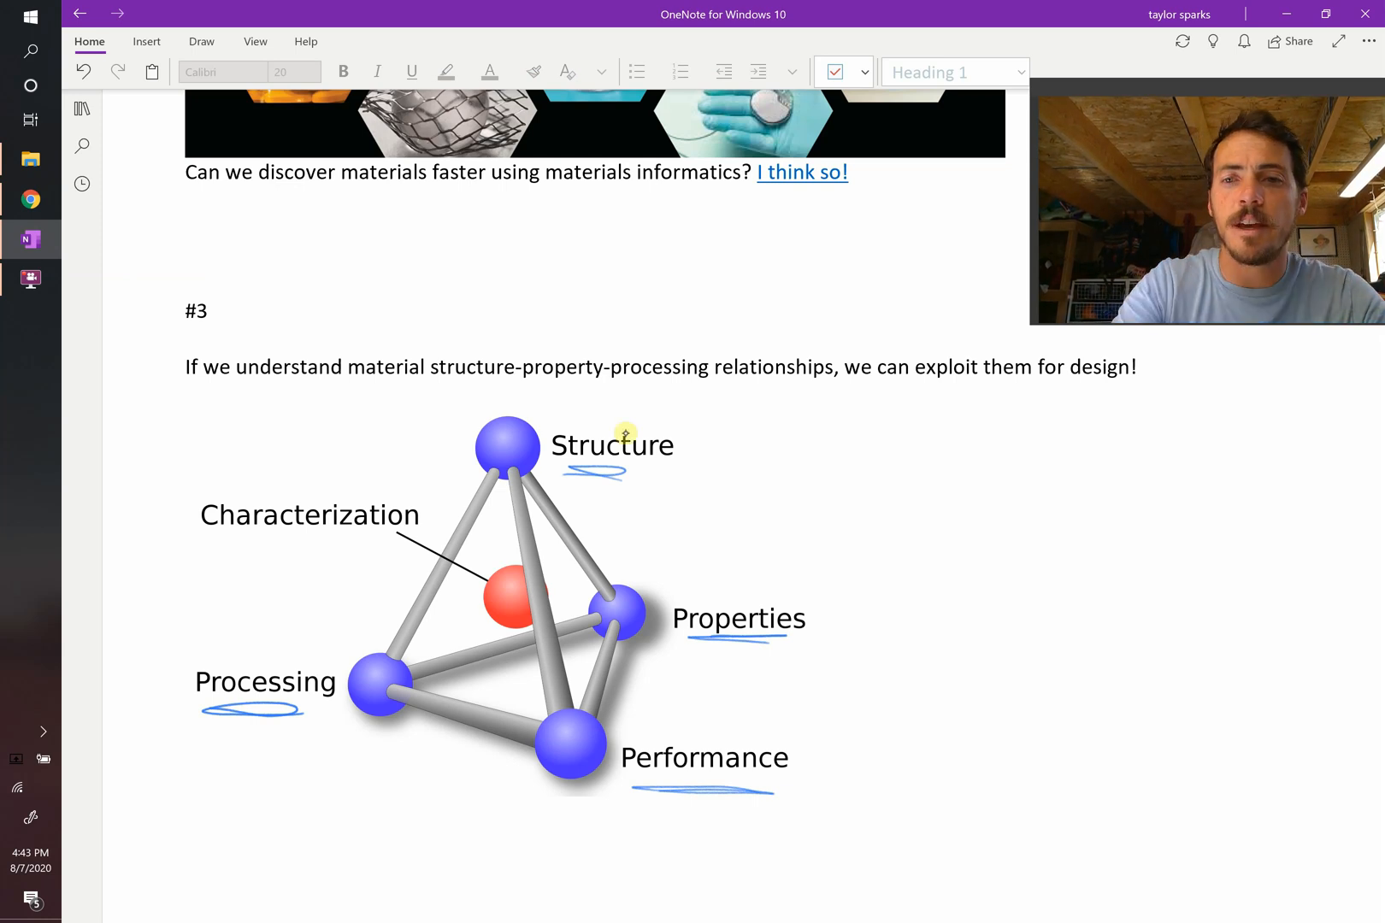
{"action": "left_click_drag", "start_coordinate": [874, 557], "coordinate": [962, 544]}
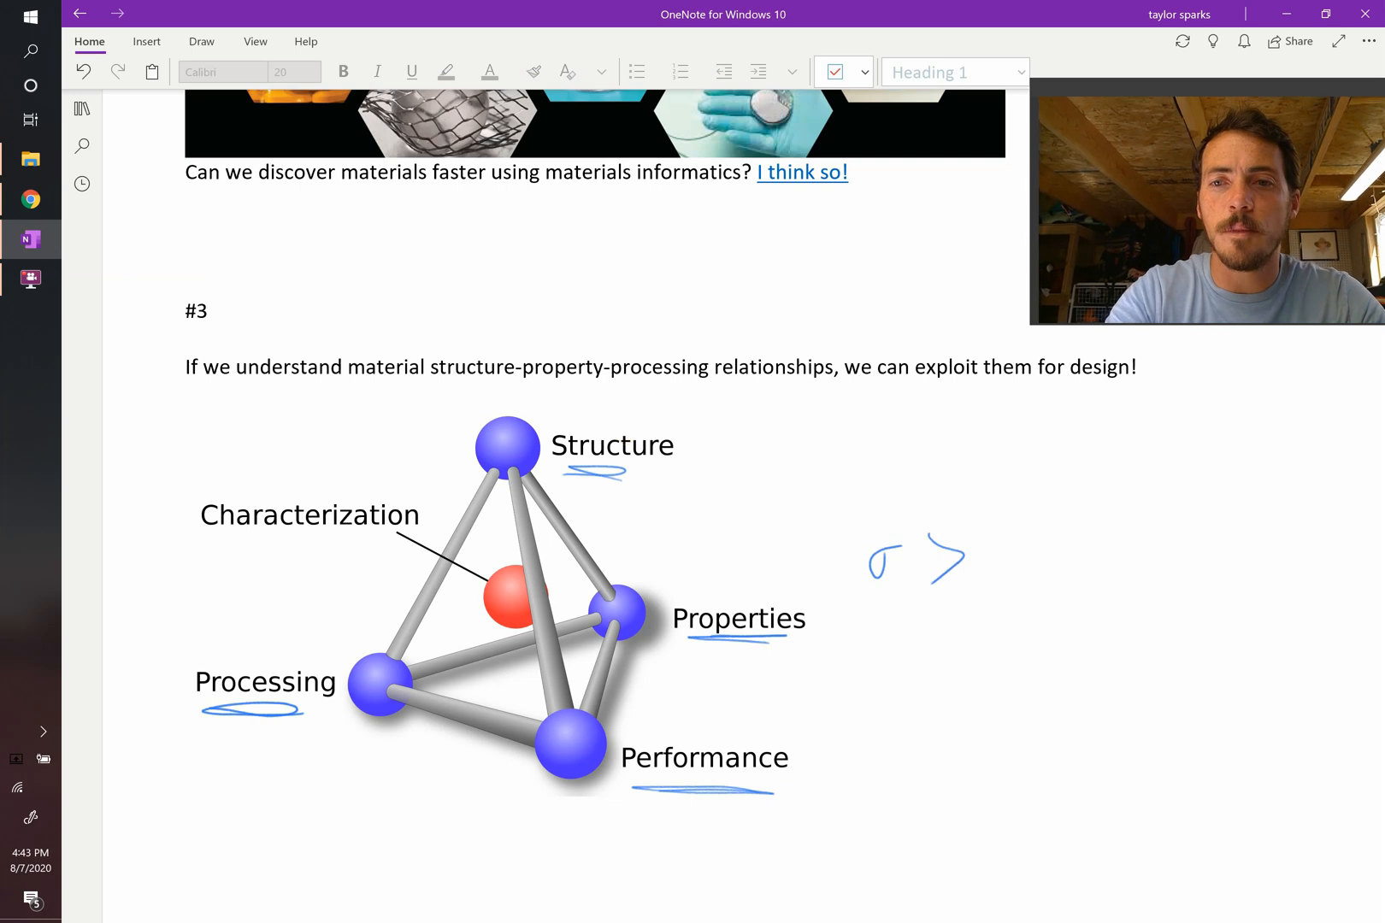
{"action": "left_click_drag", "start_coordinate": [998, 557], "coordinate": [1051, 556]}
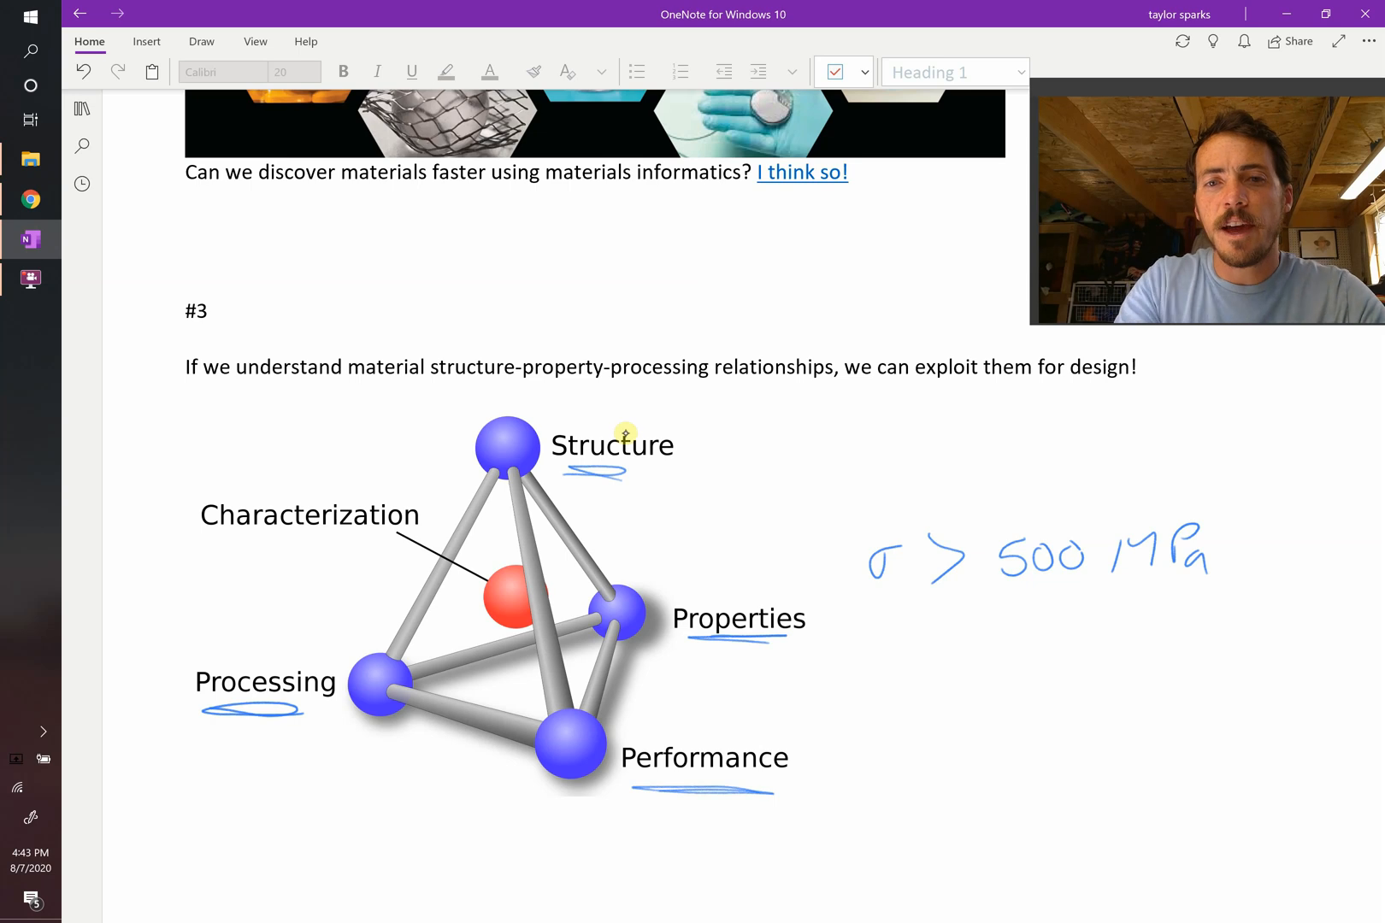
{"action": "left_click_drag", "start_coordinate": [618, 481], "coordinate": [728, 565]}
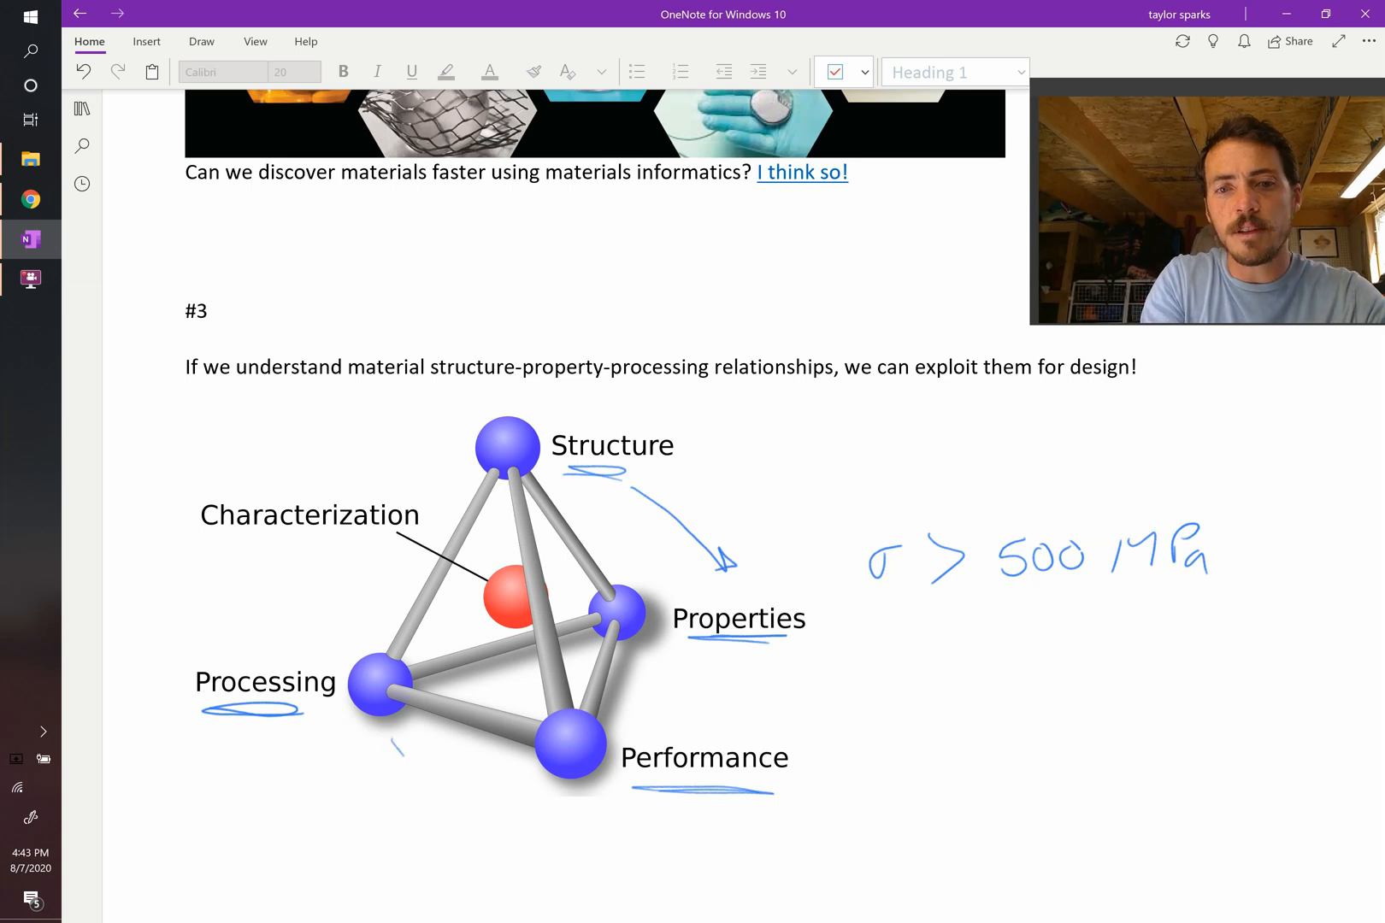
{"action": "left_click_drag", "start_coordinate": [397, 760], "coordinate": [804, 649]}
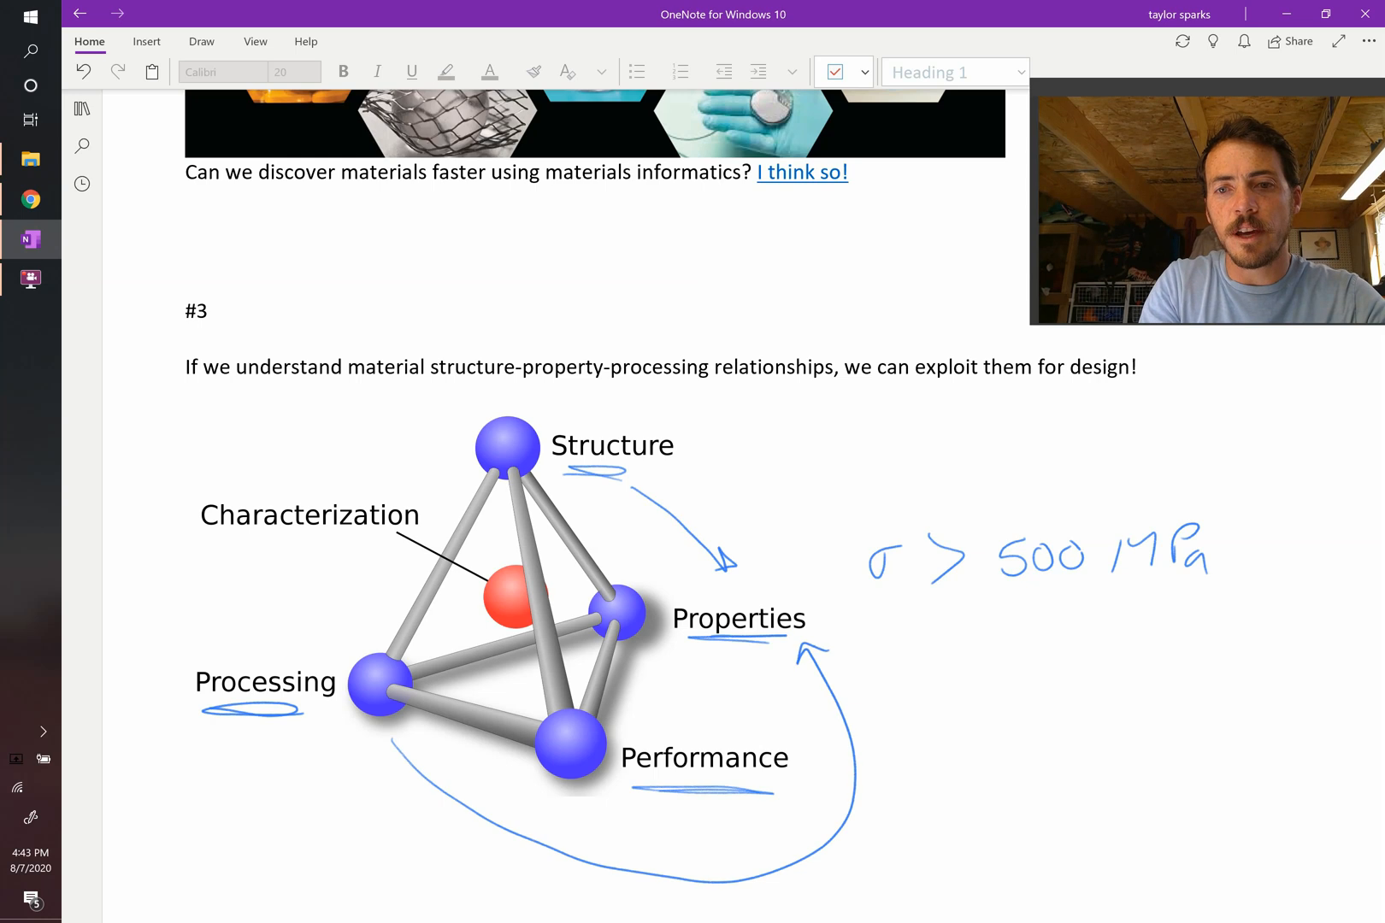